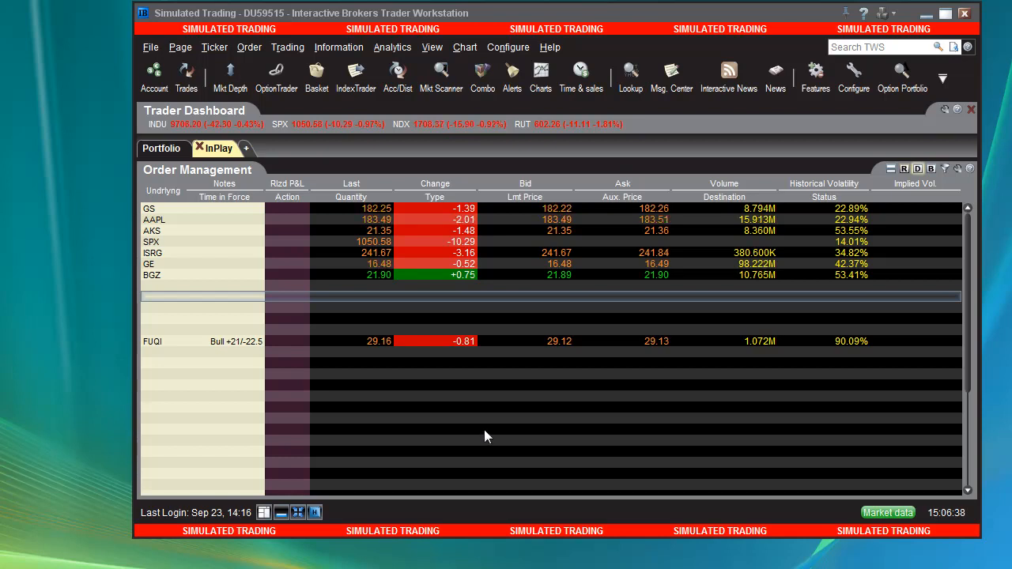
pyautogui.moveTo(428, 413)
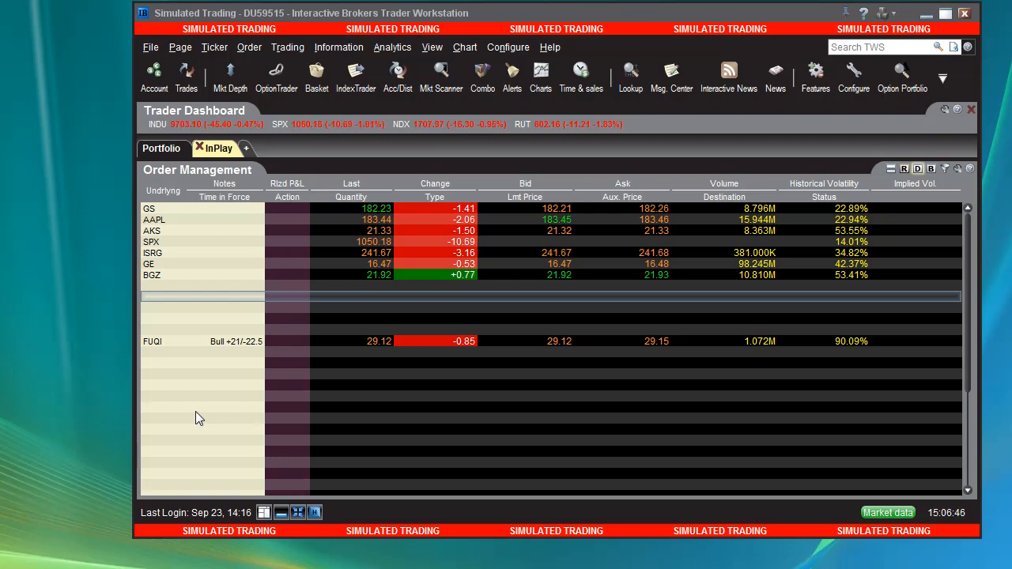
pyautogui.moveTo(398, 435)
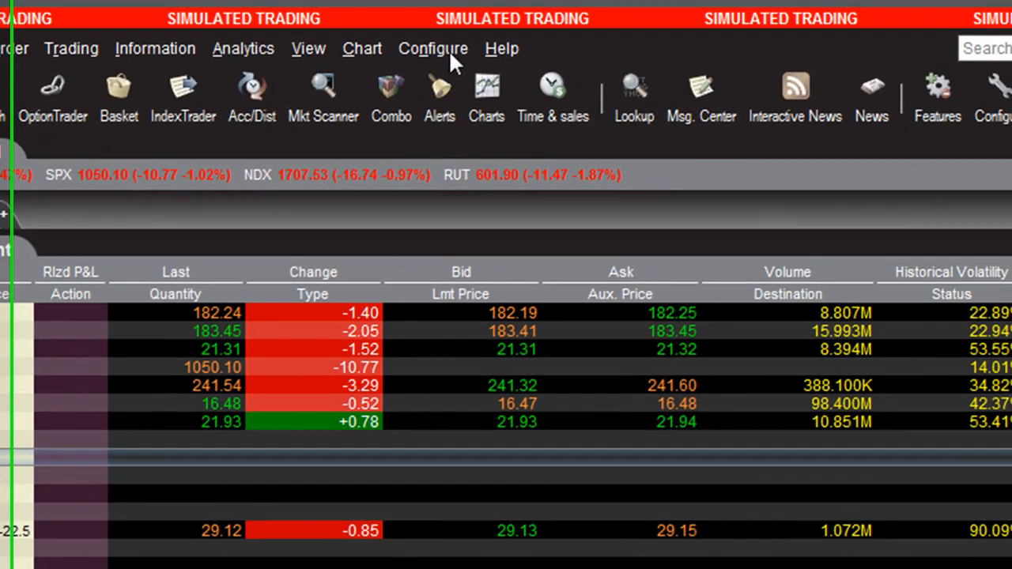
# Step: In the feature configuration list, clear all features and then re-enable them all
pyautogui.click(434, 47)
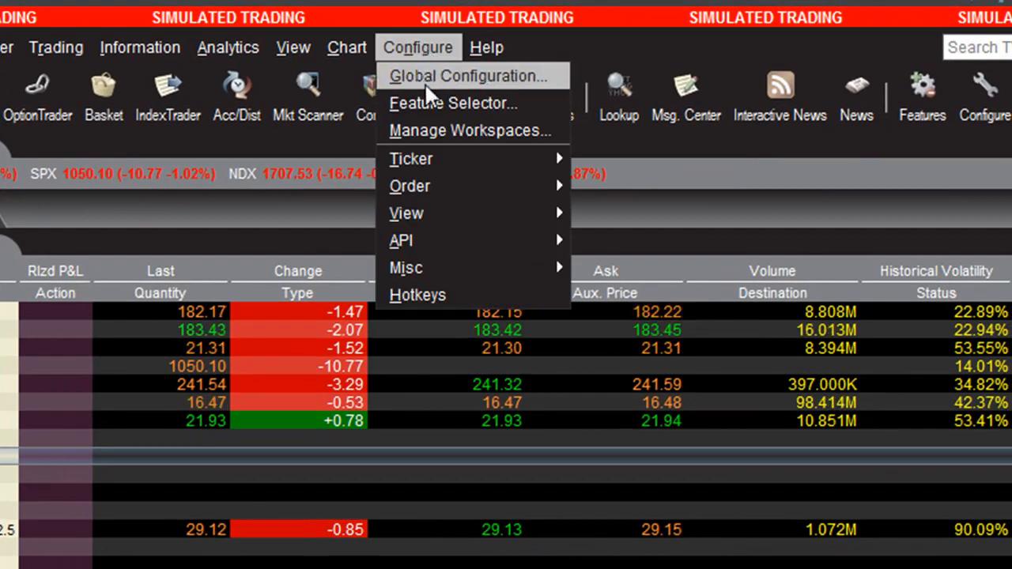
pyautogui.click(452, 103)
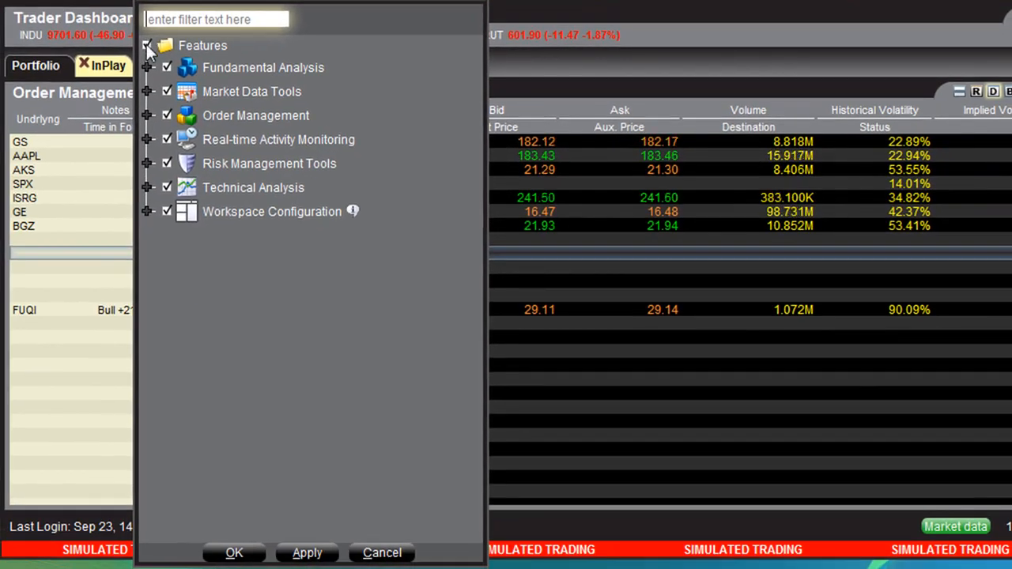
pyautogui.click(168, 46)
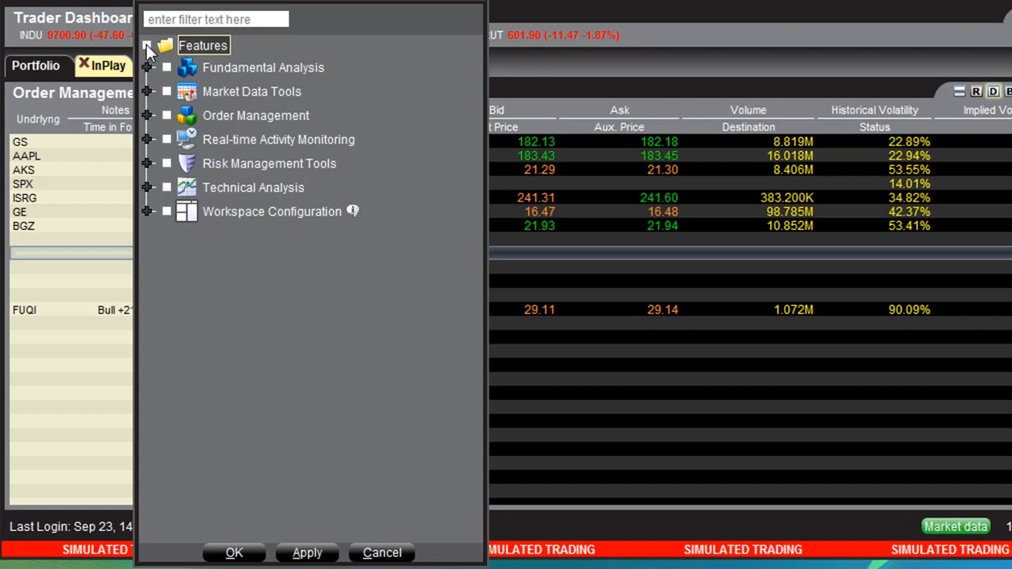
pyautogui.click(145, 44)
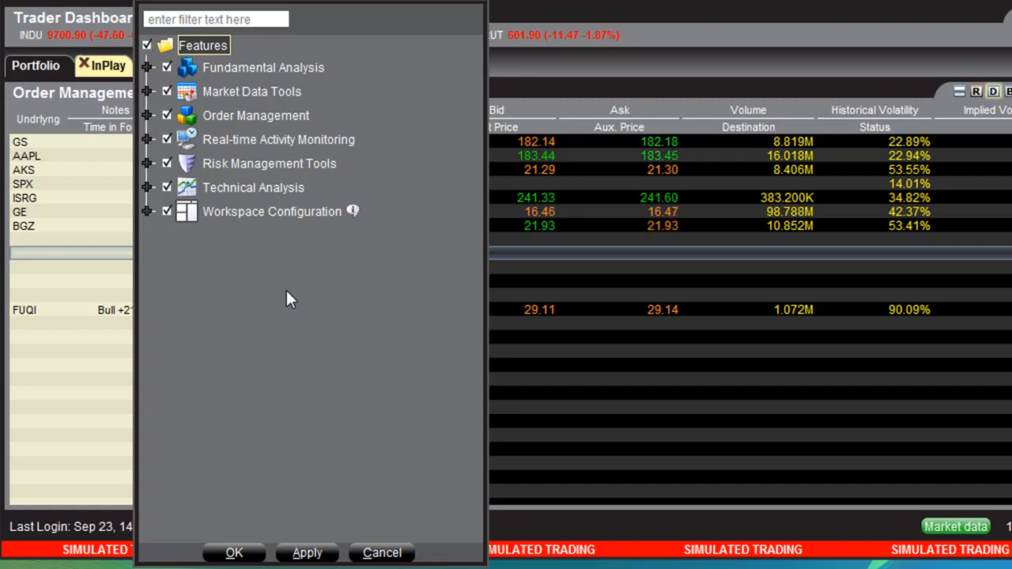
pyautogui.moveTo(323, 346)
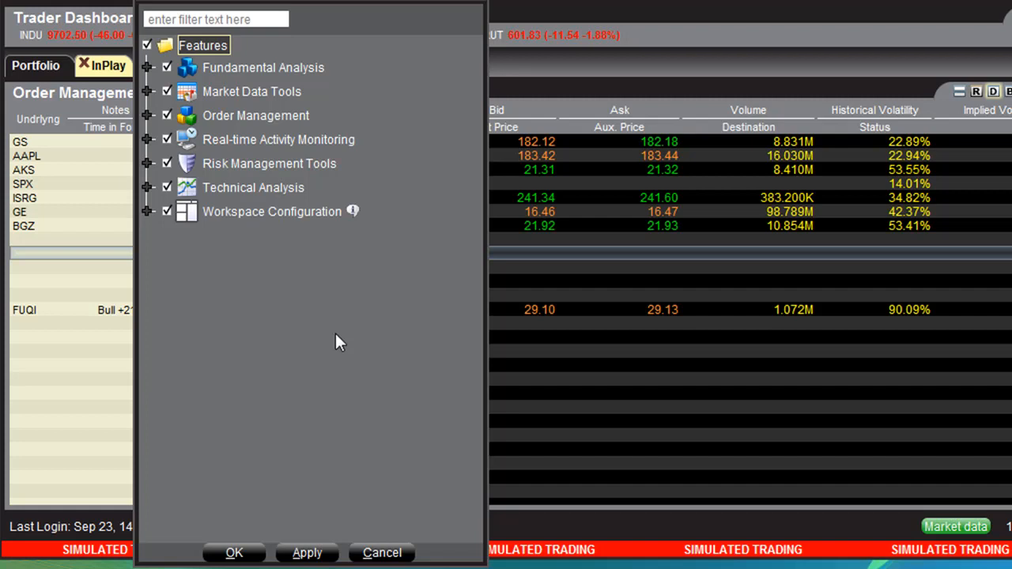
pyautogui.moveTo(310, 330)
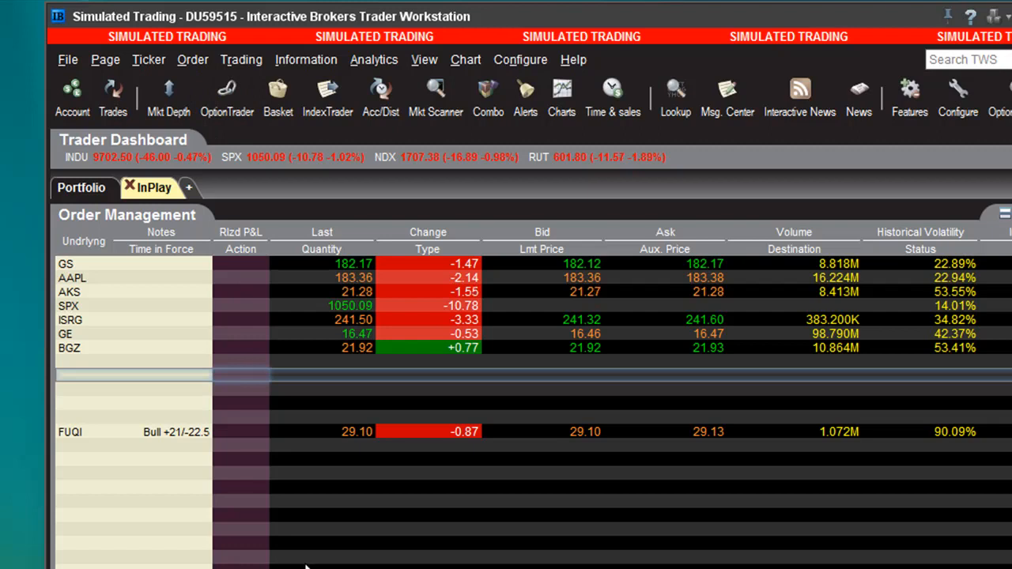
pyautogui.moveTo(155, 512)
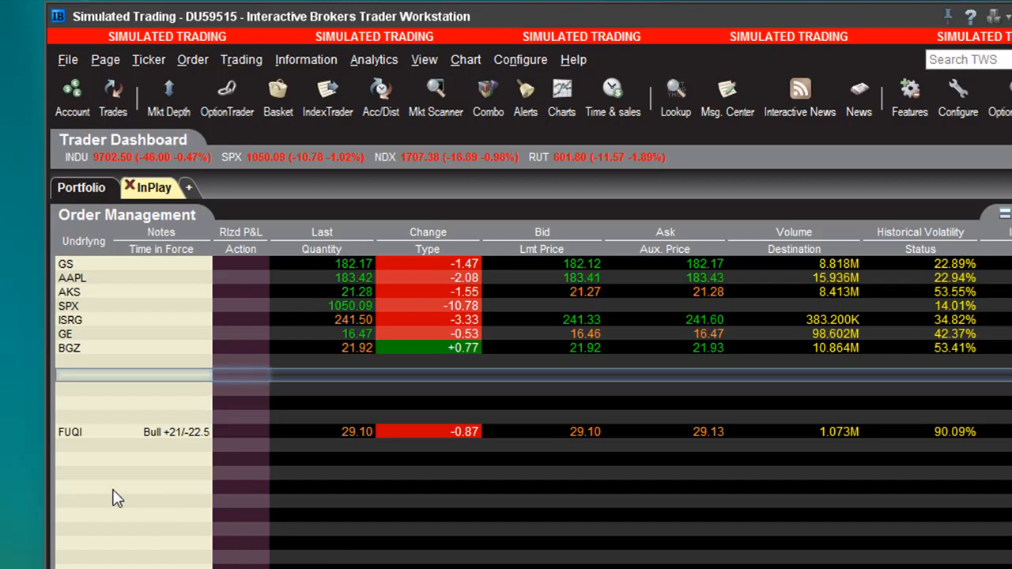
pyautogui.moveTo(85, 442)
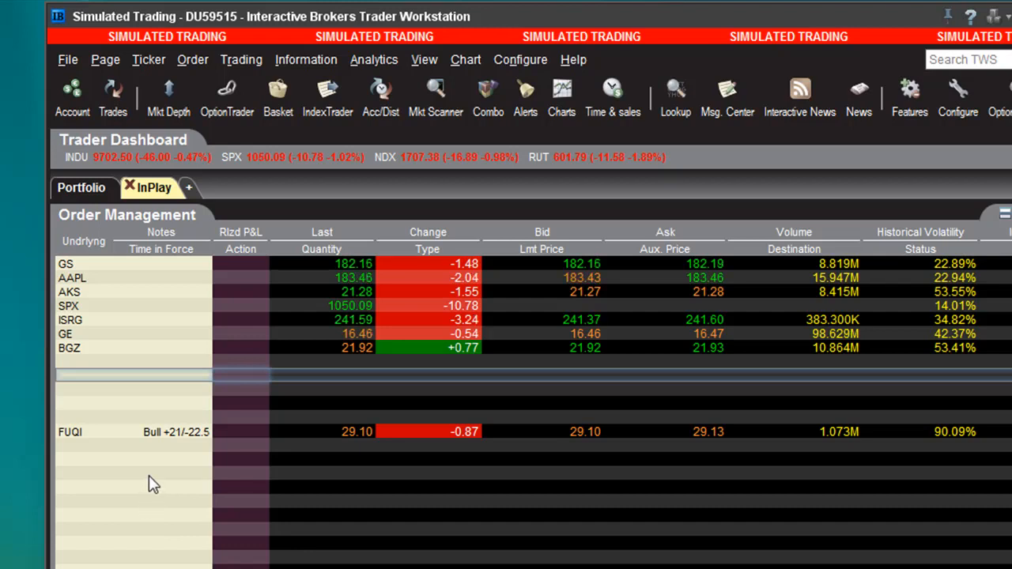
pyautogui.moveTo(212, 278)
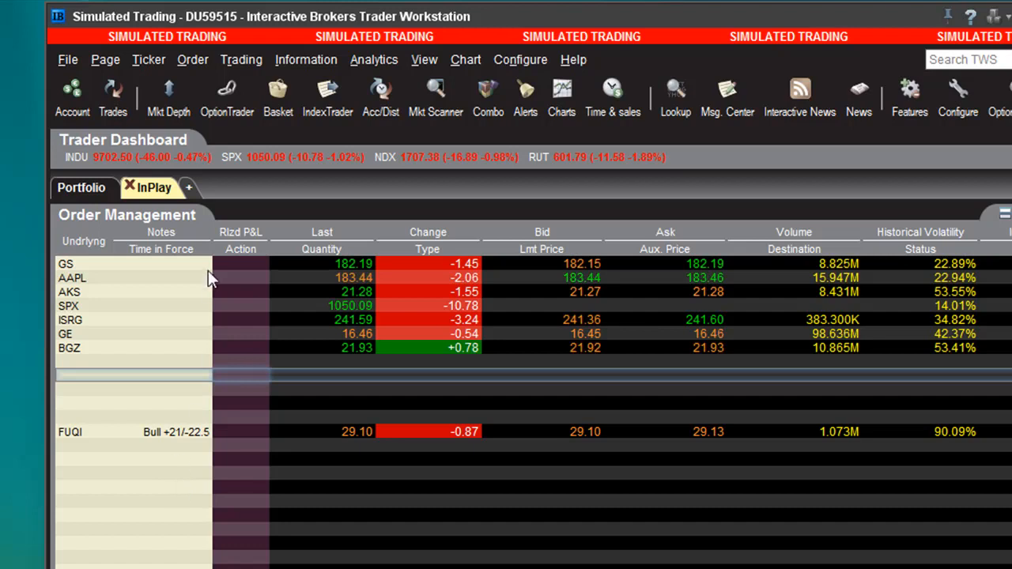
pyautogui.moveTo(228, 95)
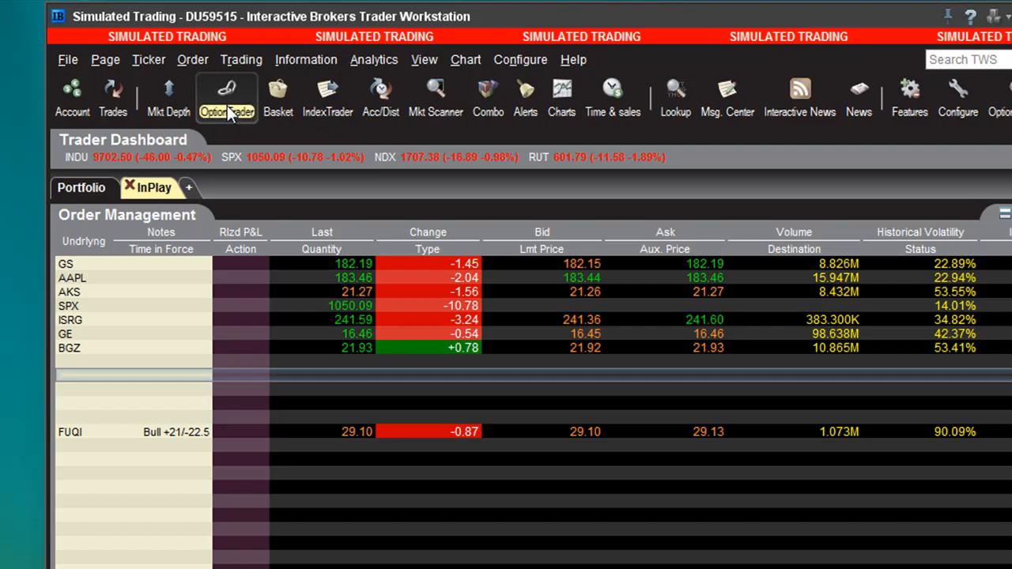
# Step: Load FUQI (Stock, SMART) as the OptionTrader underlying
pyautogui.click(227, 95)
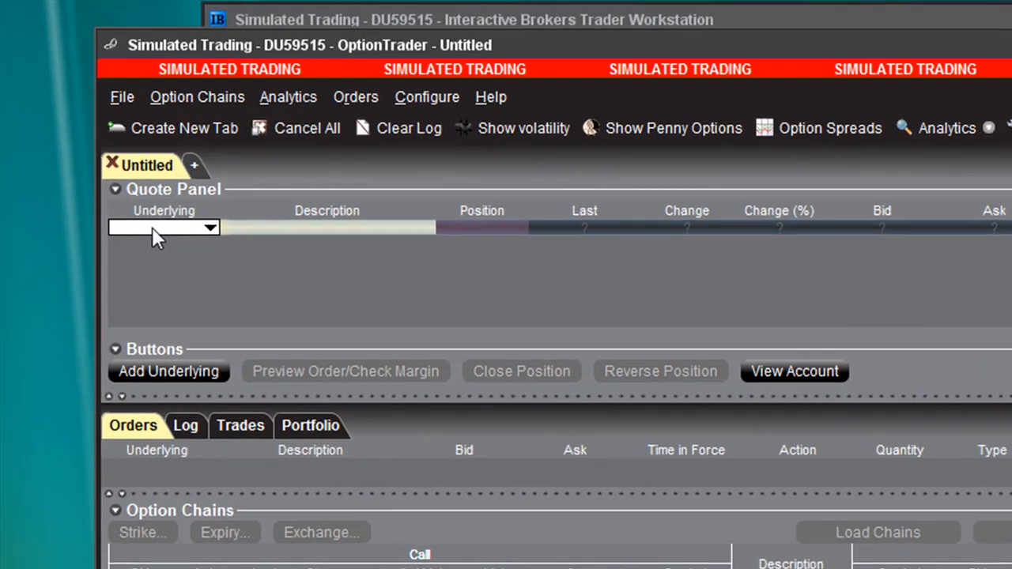
pyautogui.write('f')
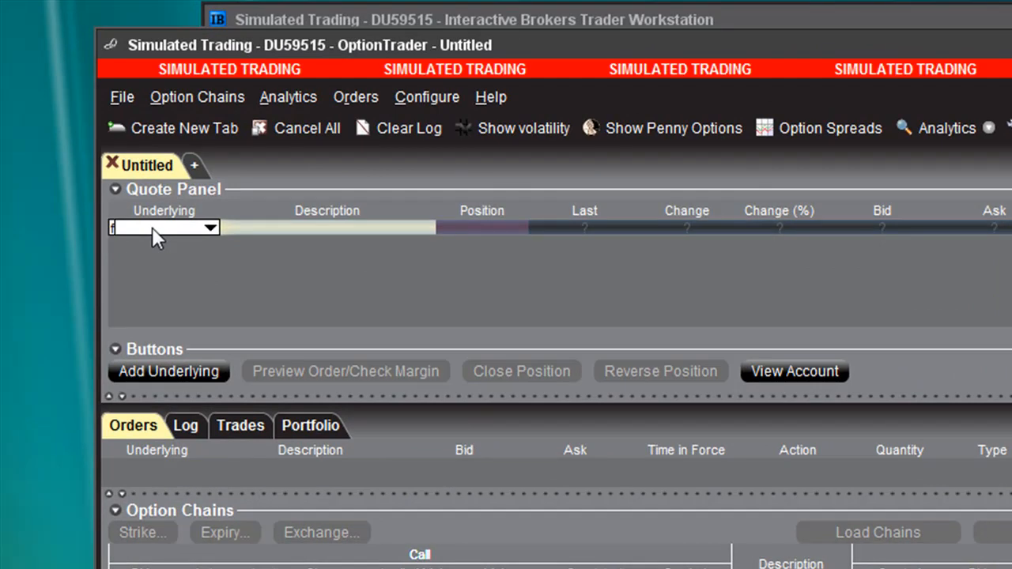
pyautogui.write('fugi')
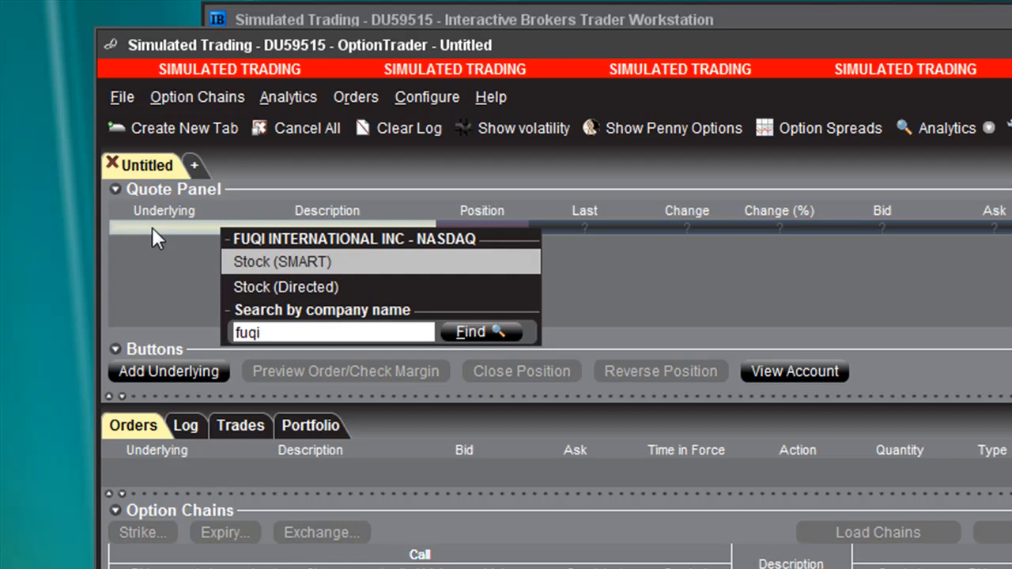
pyautogui.click(282, 262)
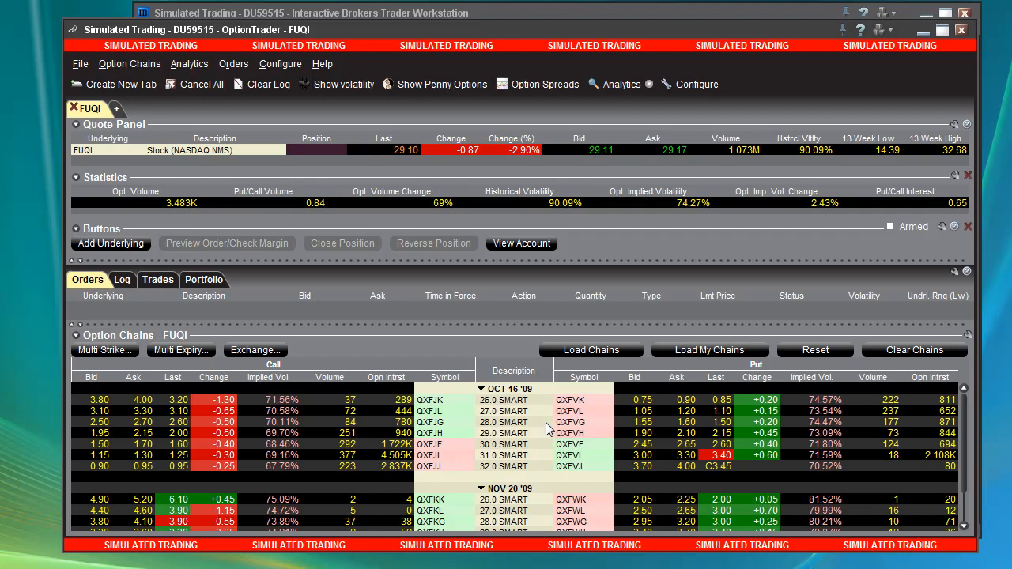
pyautogui.moveTo(536, 443)
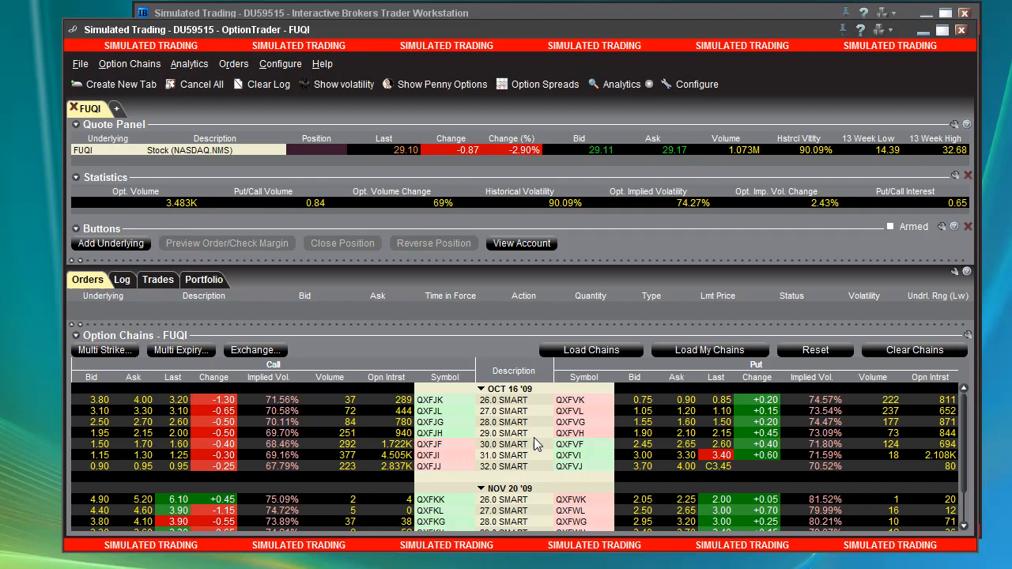
pyautogui.scroll(-3)
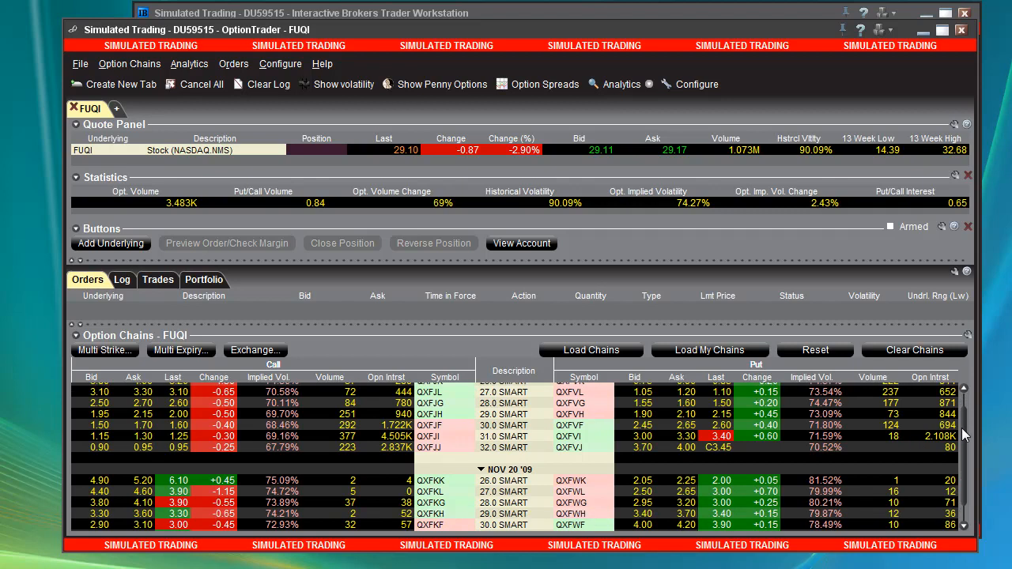
pyautogui.scroll(3)
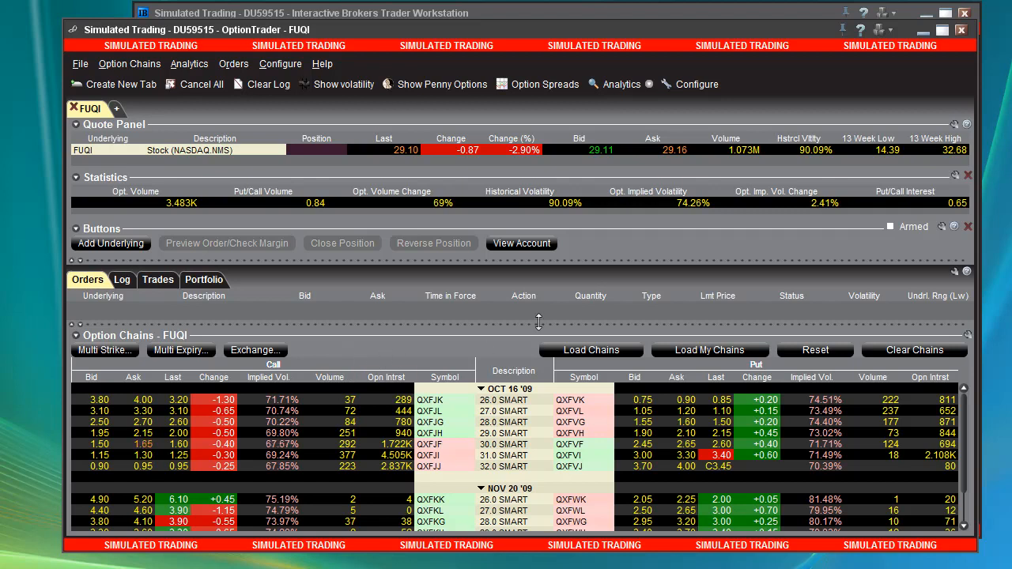
pyautogui.moveTo(617, 261)
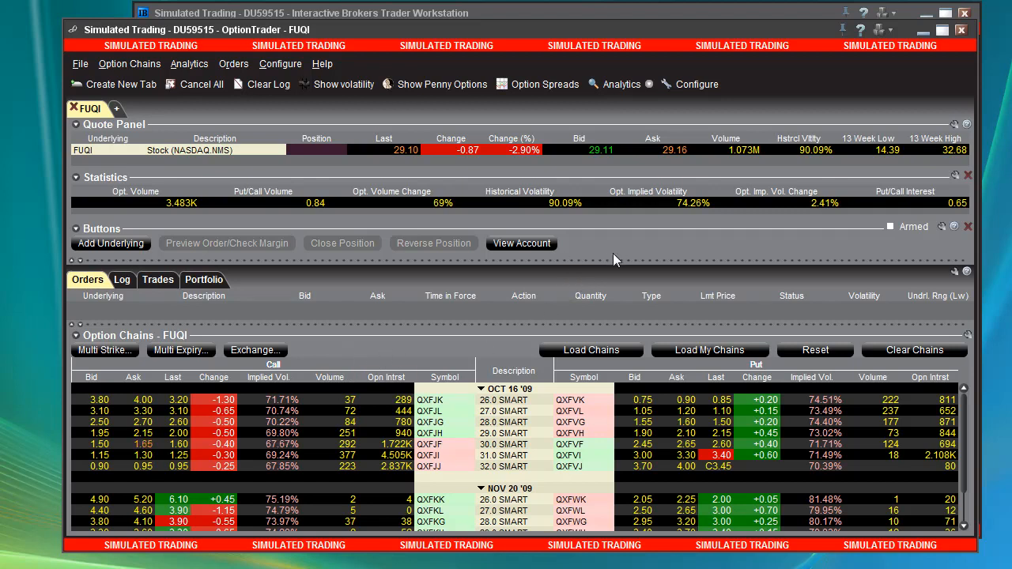
pyautogui.moveTo(446, 450)
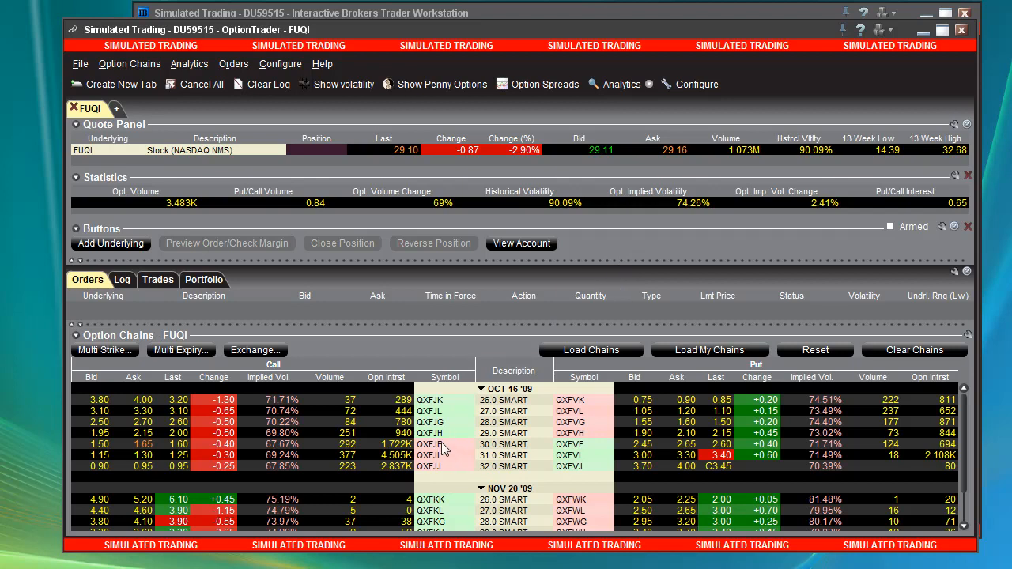
pyautogui.moveTo(462, 452)
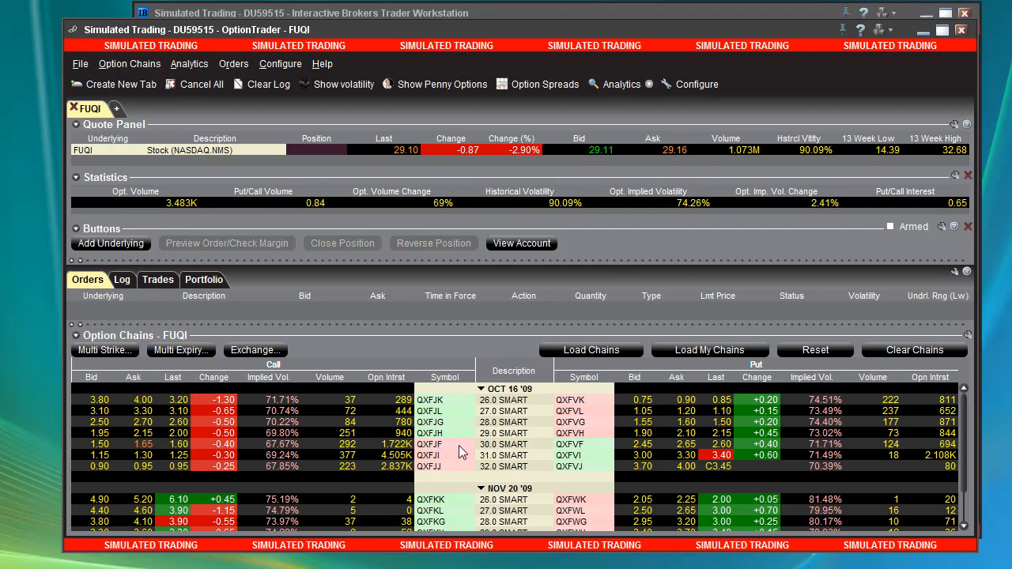
pyautogui.moveTo(461, 443)
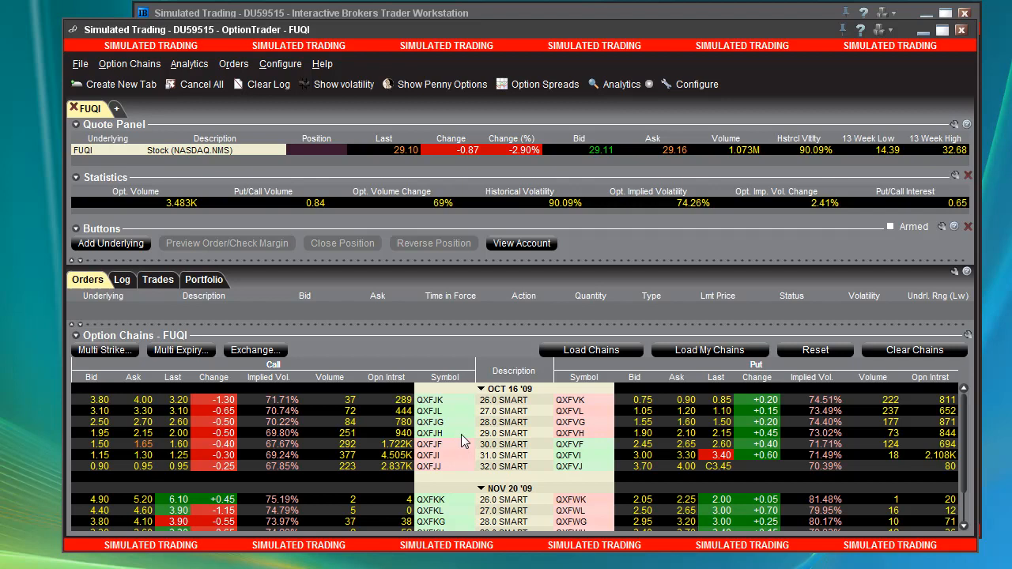
pyautogui.moveTo(541, 112)
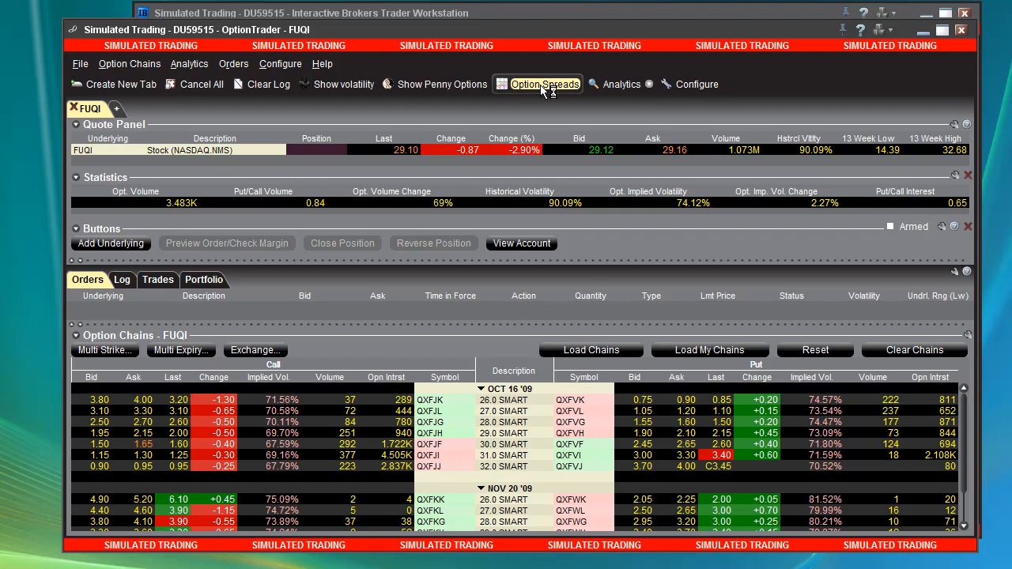
# Step: In Option Spreads, choose a single-strategy Buy Write combo for FUQI
pyautogui.click(544, 84)
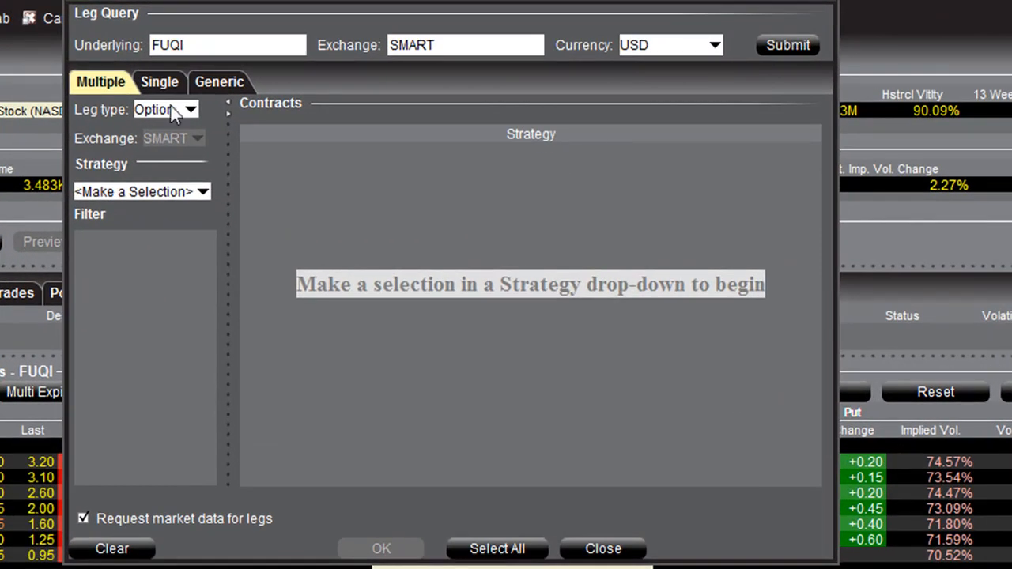
pyautogui.click(158, 82)
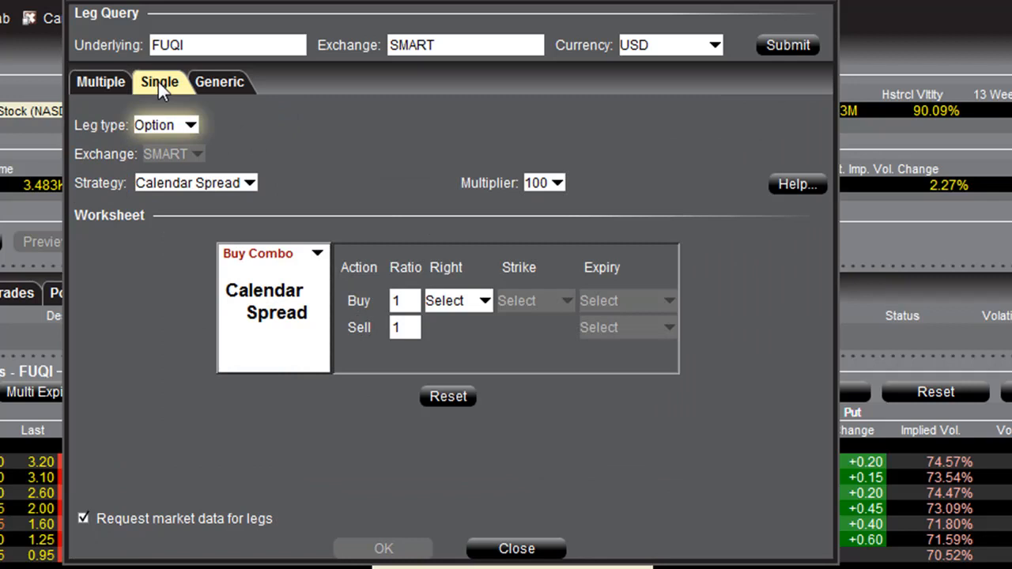
pyautogui.moveTo(251, 188)
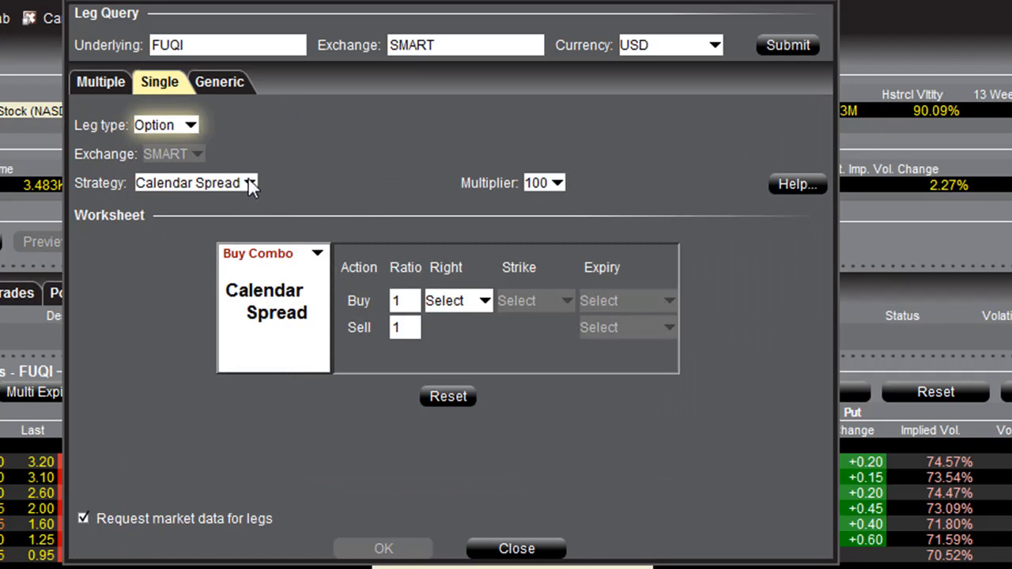
pyautogui.click(253, 184)
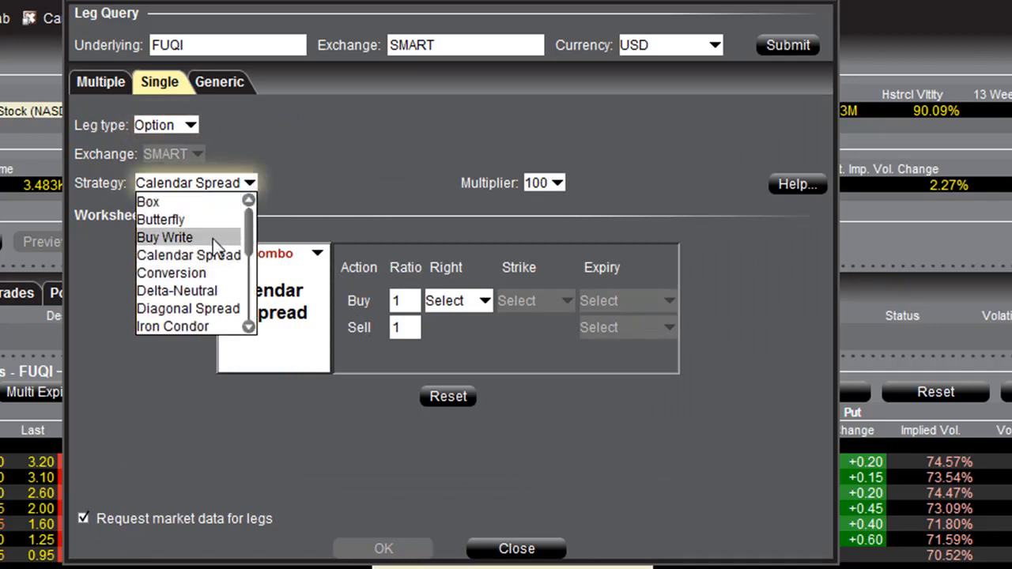
pyautogui.click(164, 238)
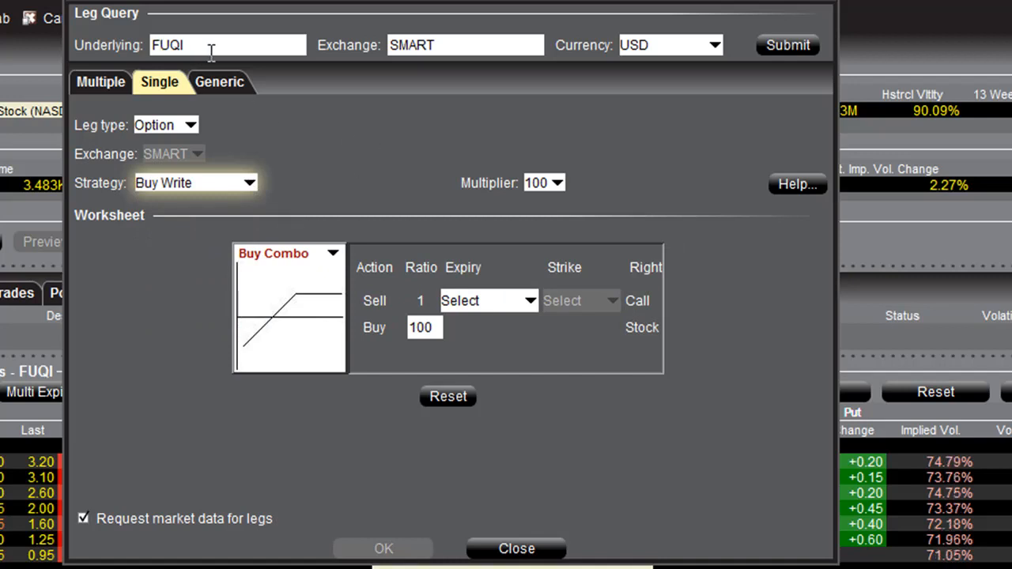
pyautogui.moveTo(366, 148)
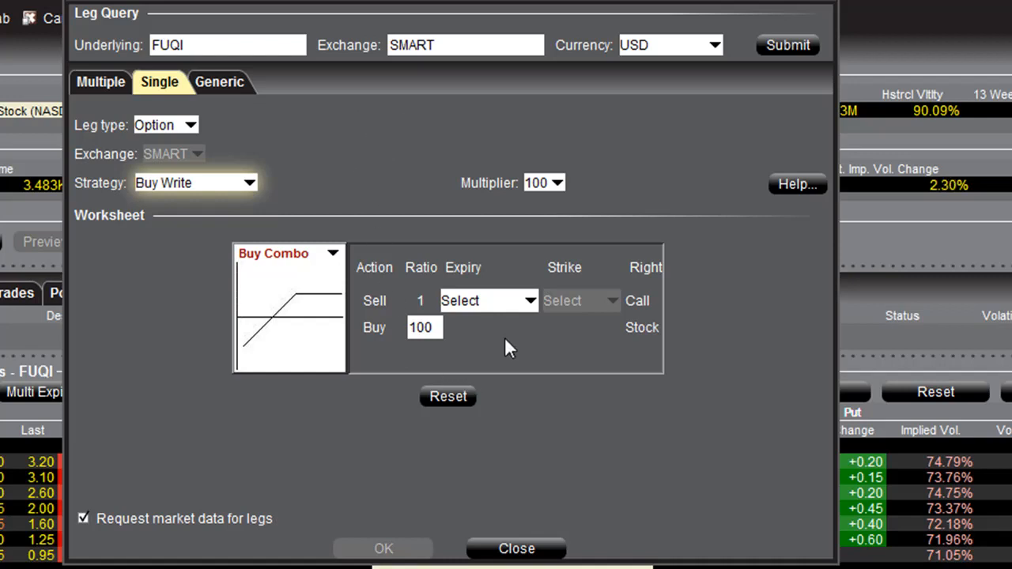
pyautogui.moveTo(538, 309)
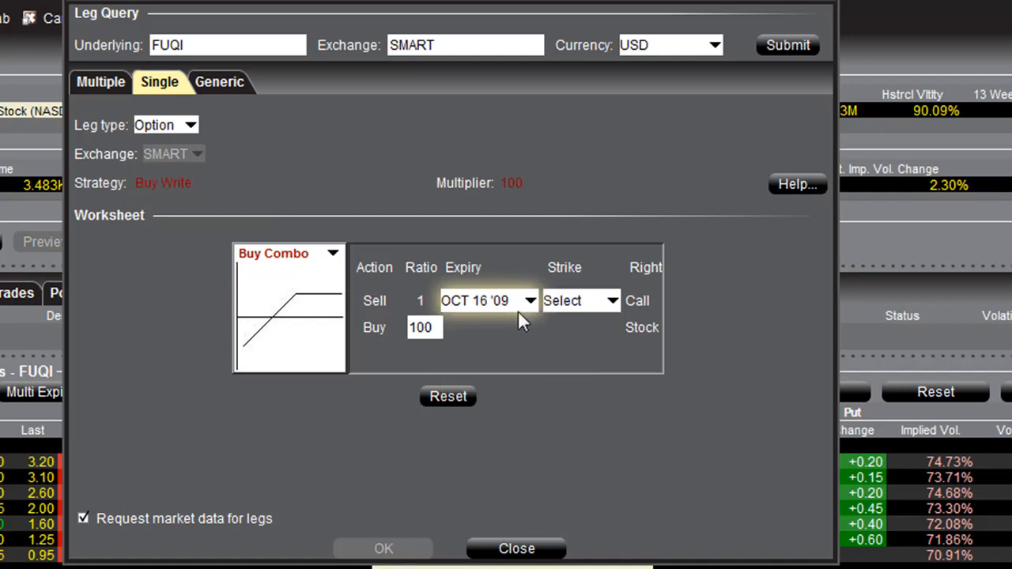
# Step: Select the 29.0 strike for the OCT 16 '09 call and confirm the buy-write combo
pyautogui.click(609, 300)
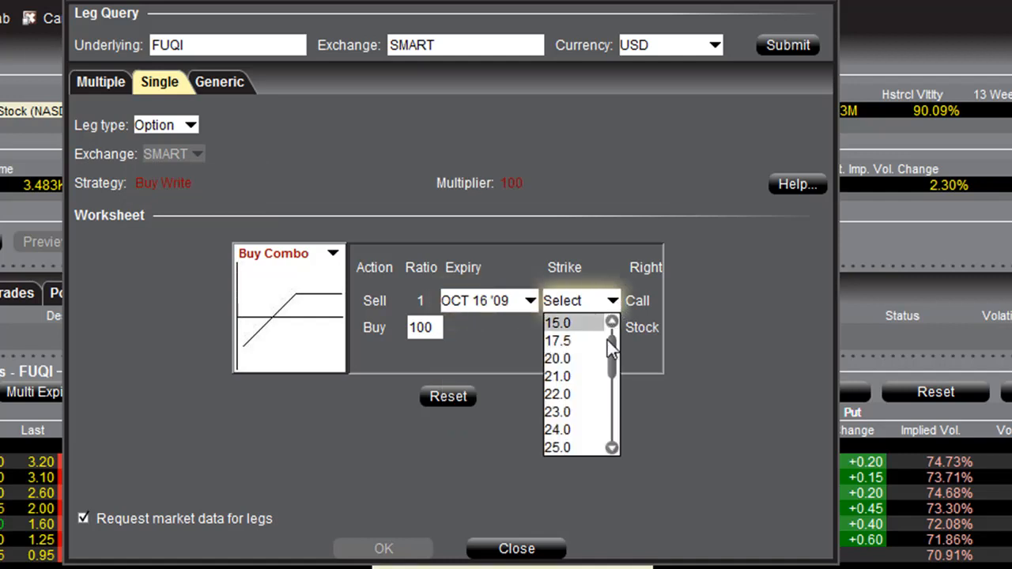
pyautogui.moveTo(615, 356)
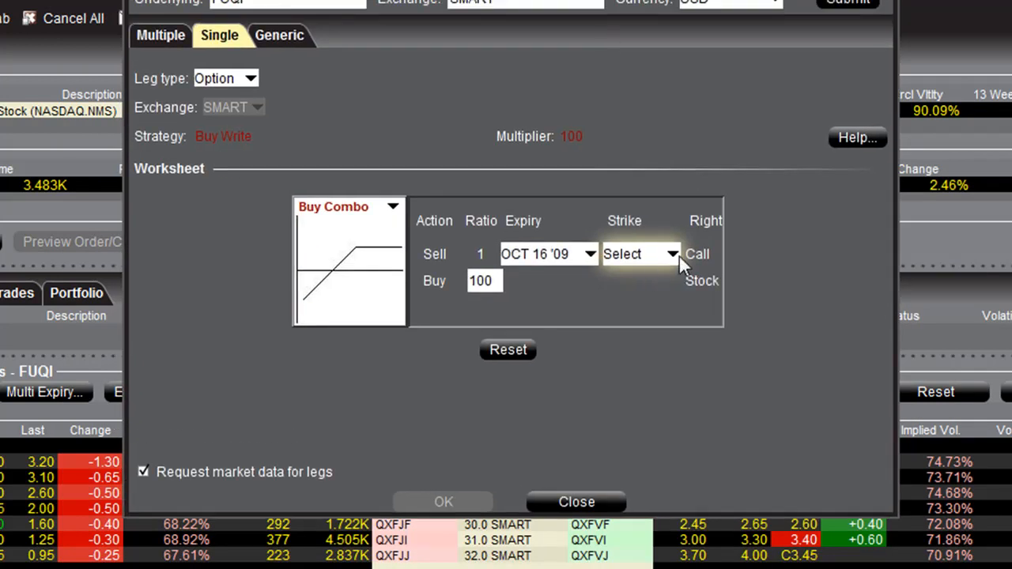
pyautogui.click(671, 253)
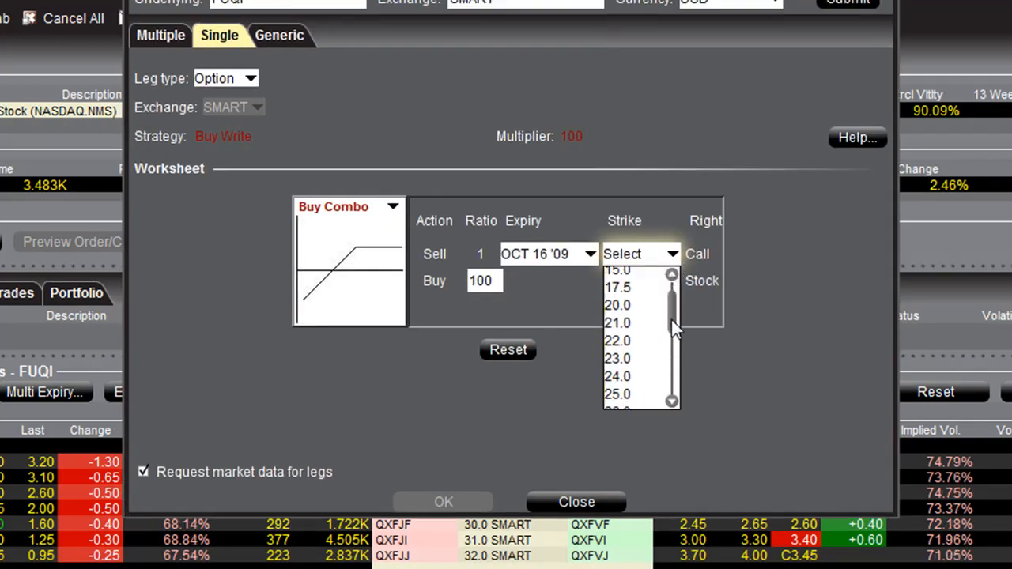
pyautogui.scroll(-3)
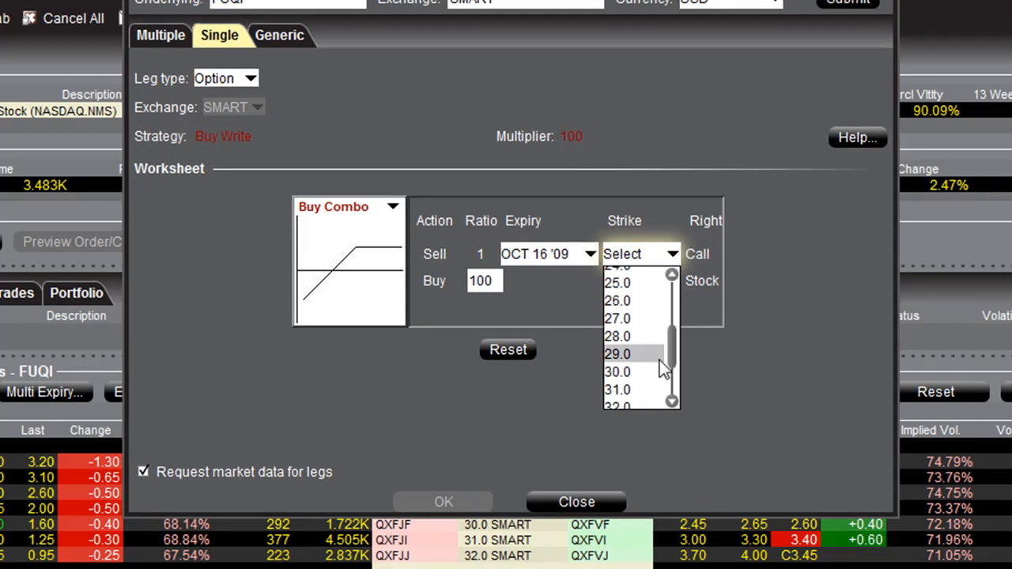
pyautogui.click(617, 354)
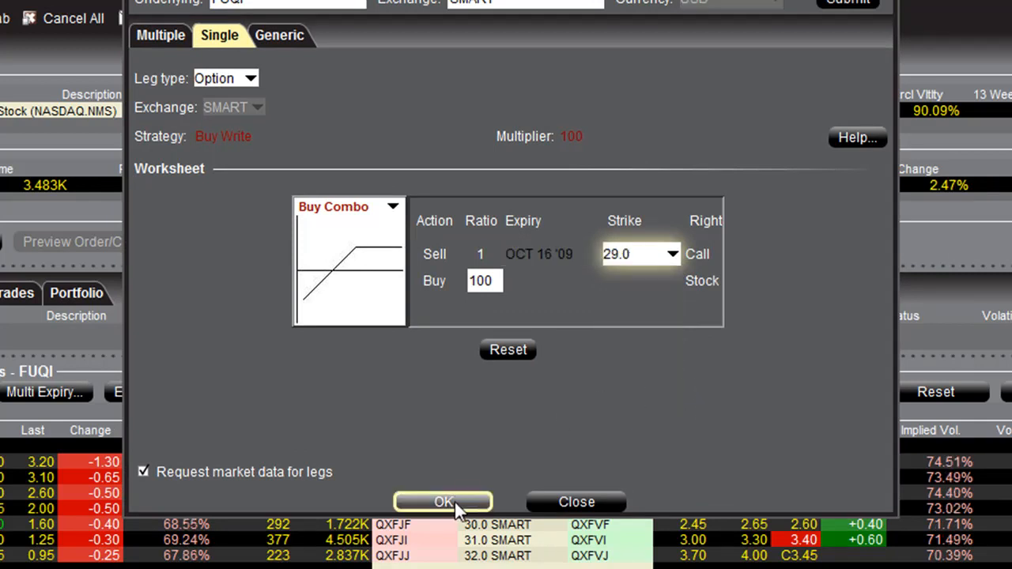
pyautogui.click(443, 503)
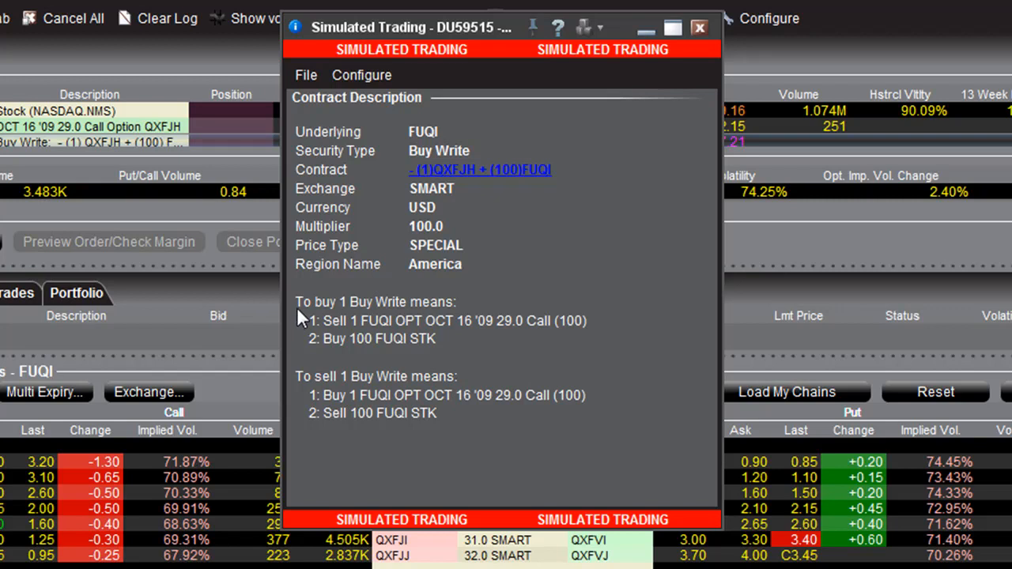
pyautogui.moveTo(409, 320)
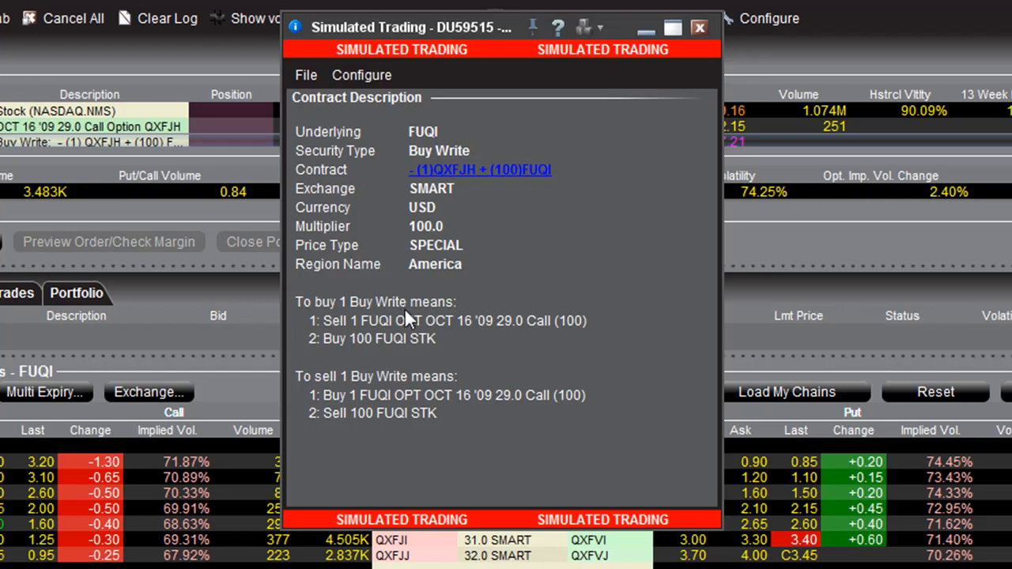
pyautogui.moveTo(394, 337)
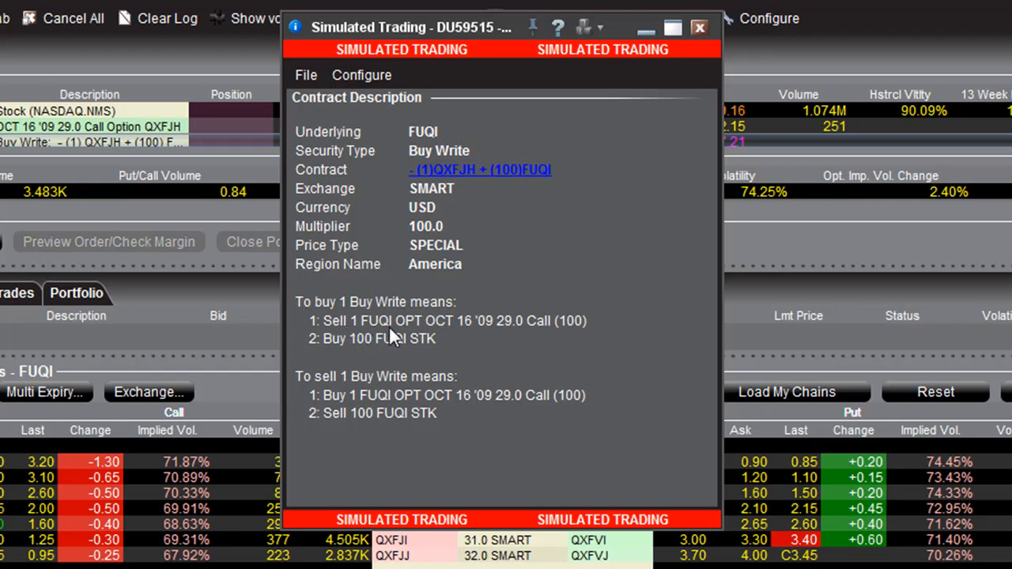
pyautogui.moveTo(455, 340)
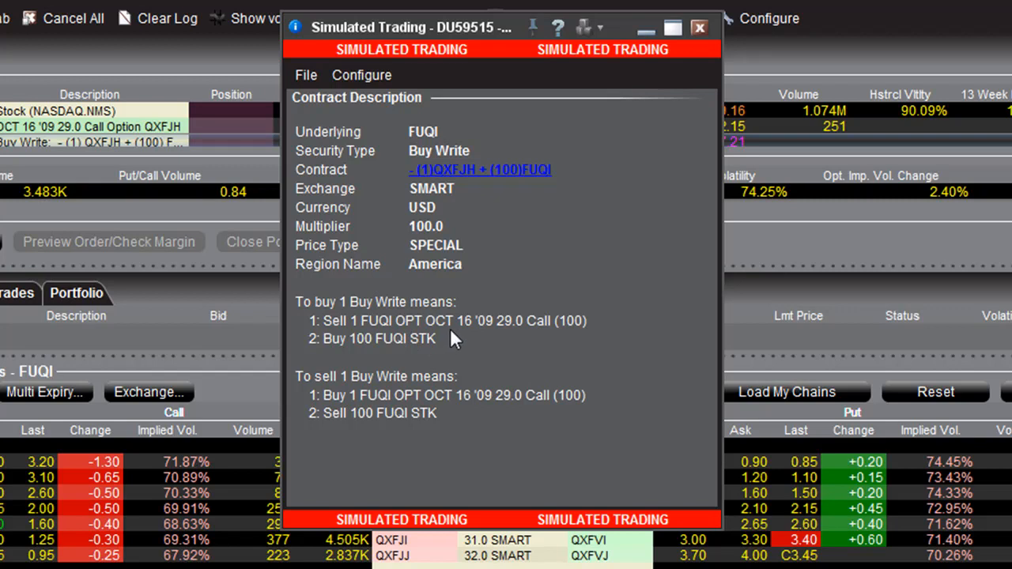
pyautogui.moveTo(562, 336)
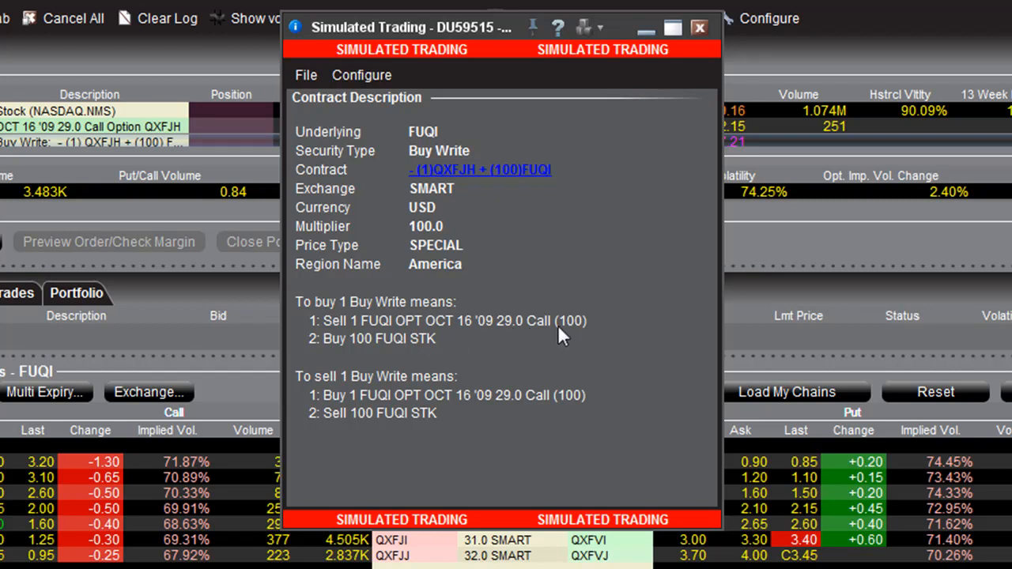
pyautogui.moveTo(338, 354)
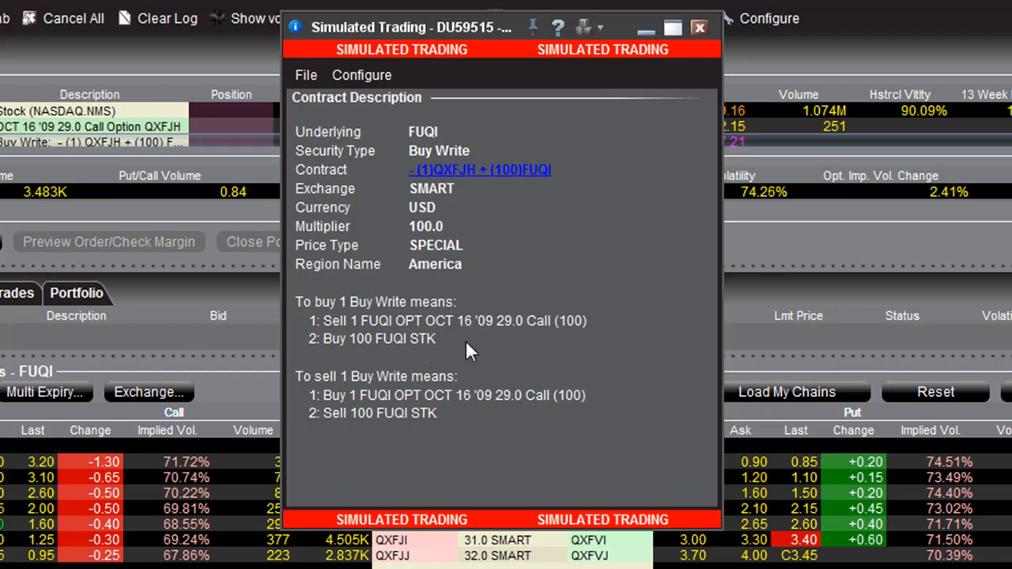
pyautogui.moveTo(561, 373)
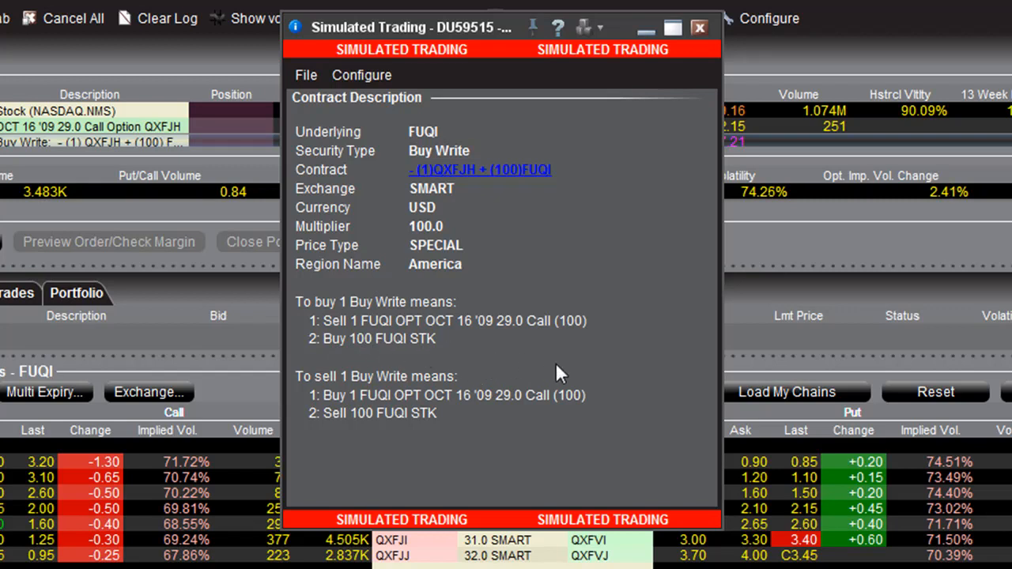
pyautogui.click(699, 28)
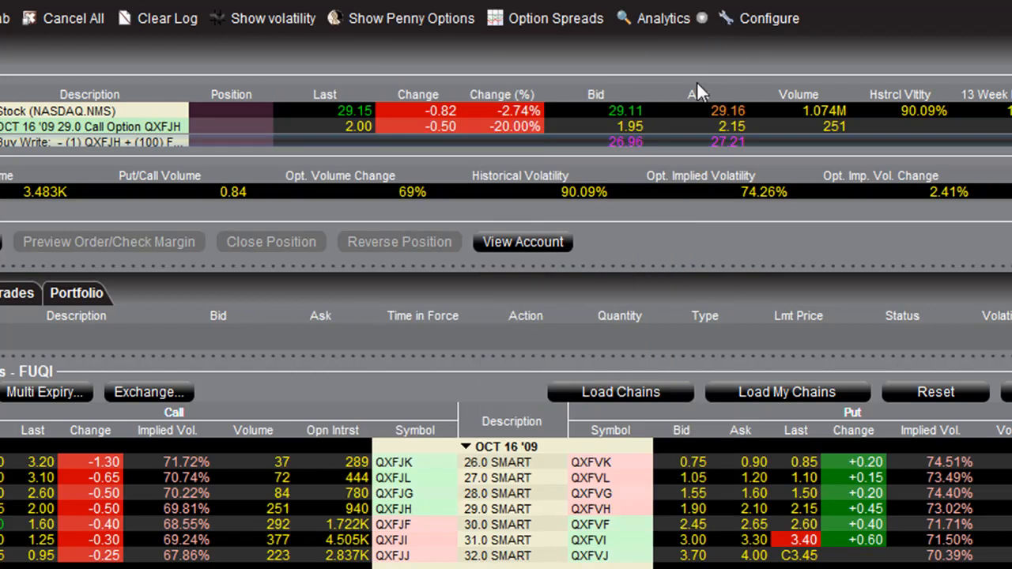
pyautogui.moveTo(677, 166)
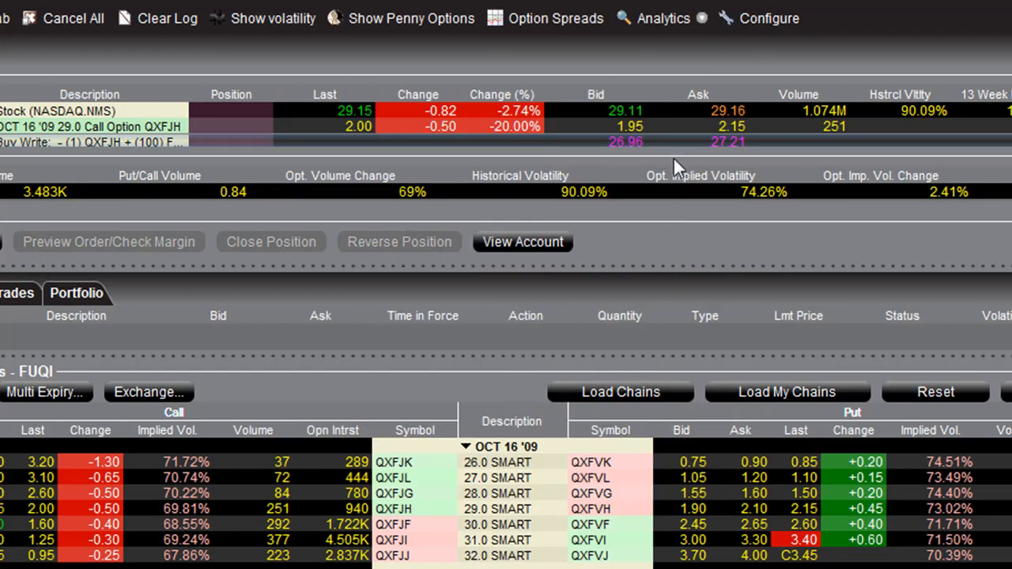
pyautogui.moveTo(668, 292)
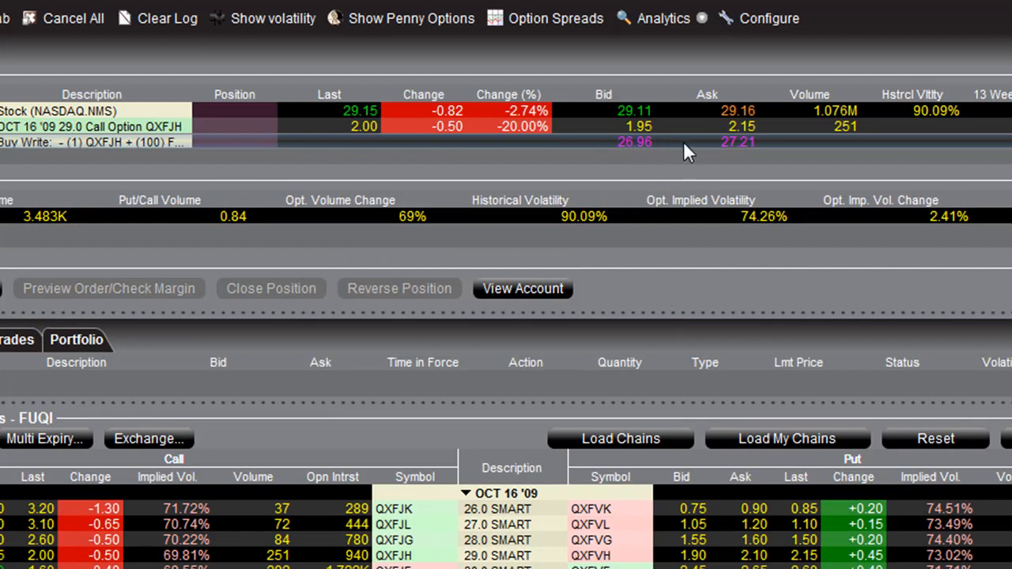
pyautogui.moveTo(662, 314)
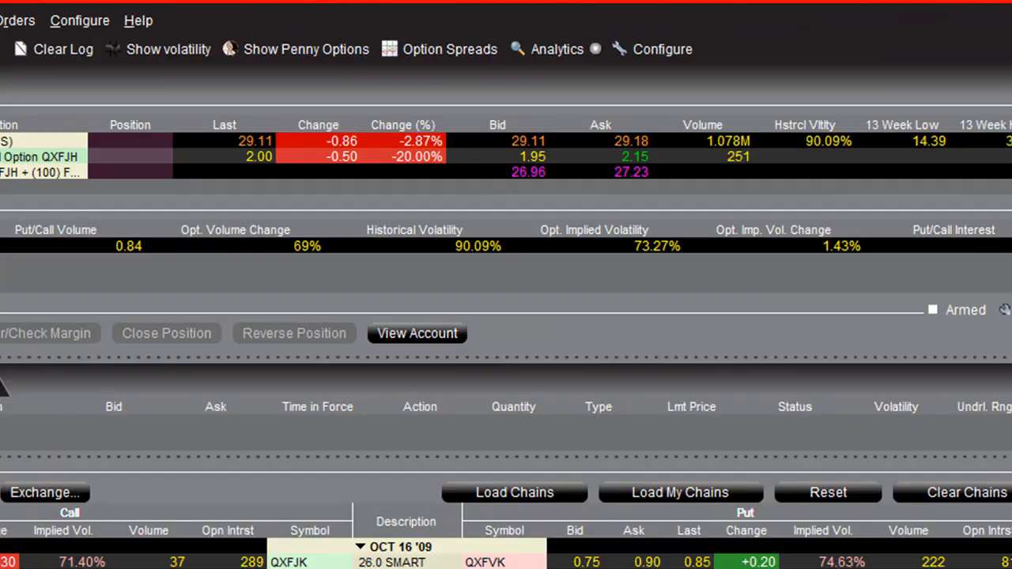
pyautogui.moveTo(672, 291)
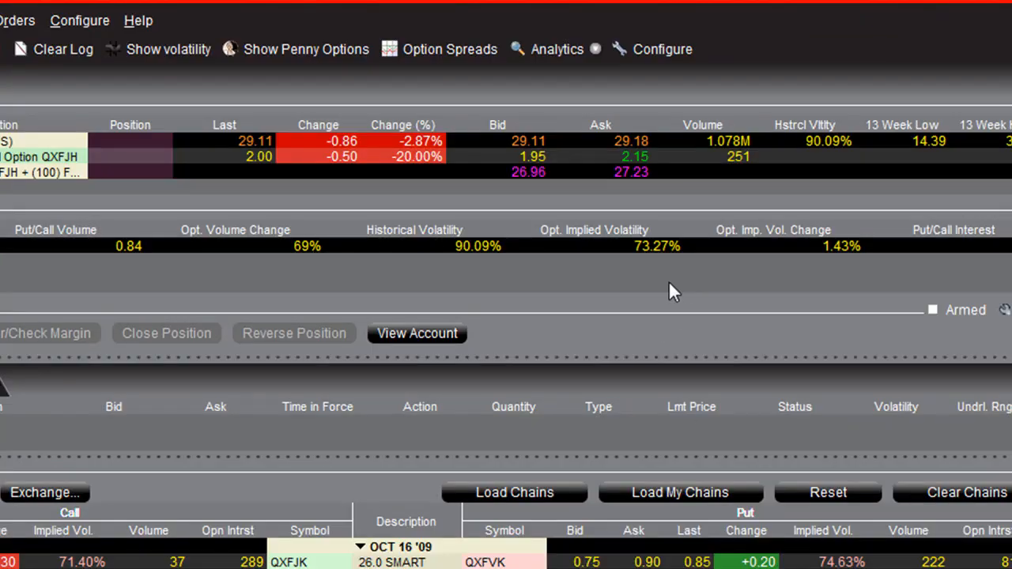
pyautogui.moveTo(632, 187)
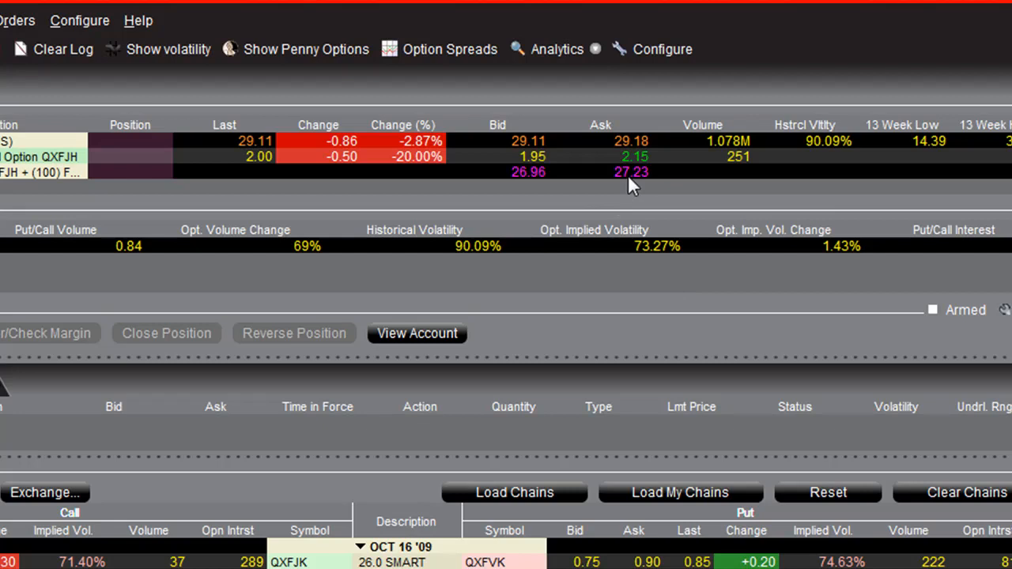
pyautogui.moveTo(633, 180)
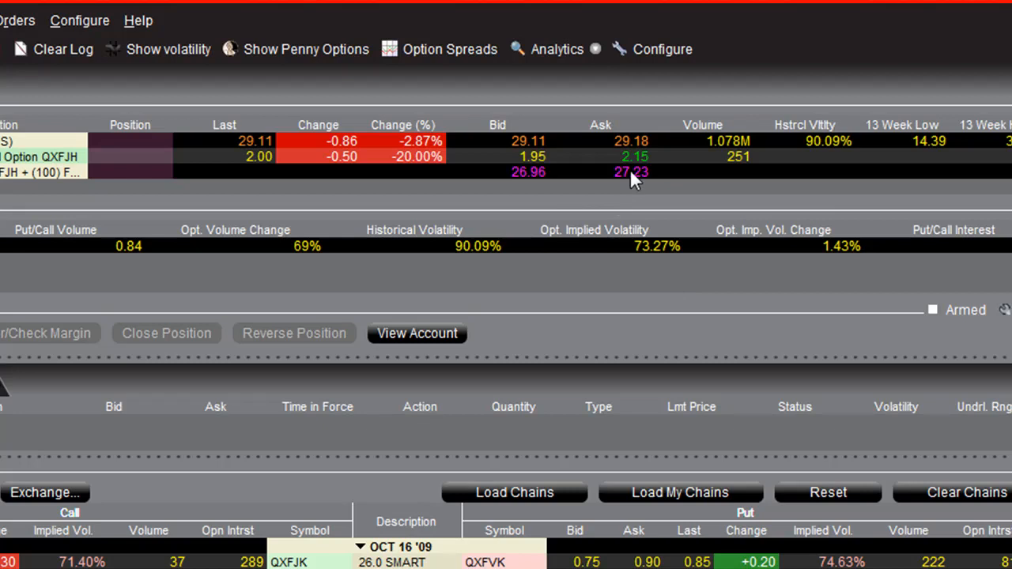
# Step: Create a BUY limit order at 27.23 from the Buy-Write row's Ask price
pyautogui.click(630, 171)
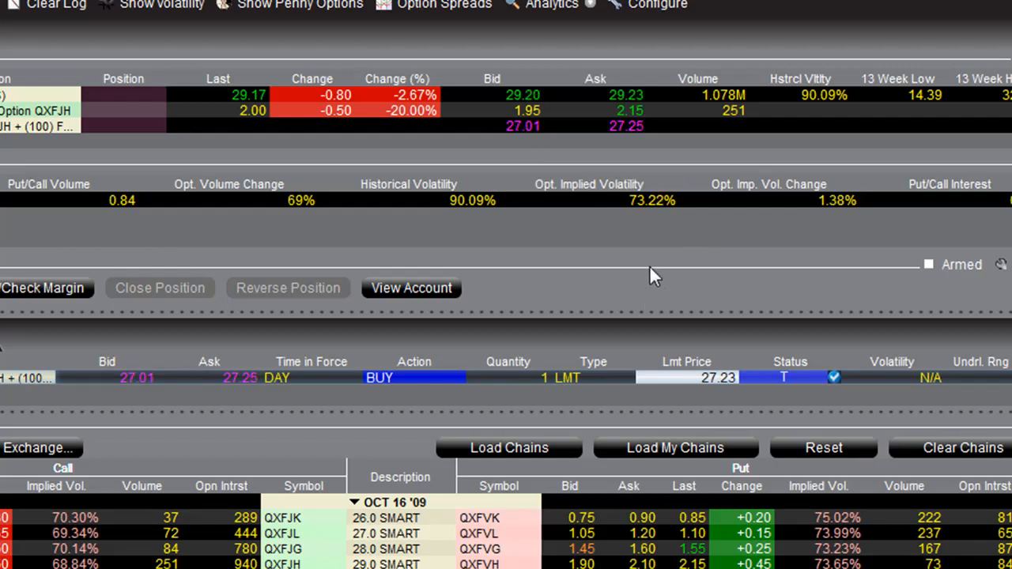
pyautogui.moveTo(744, 430)
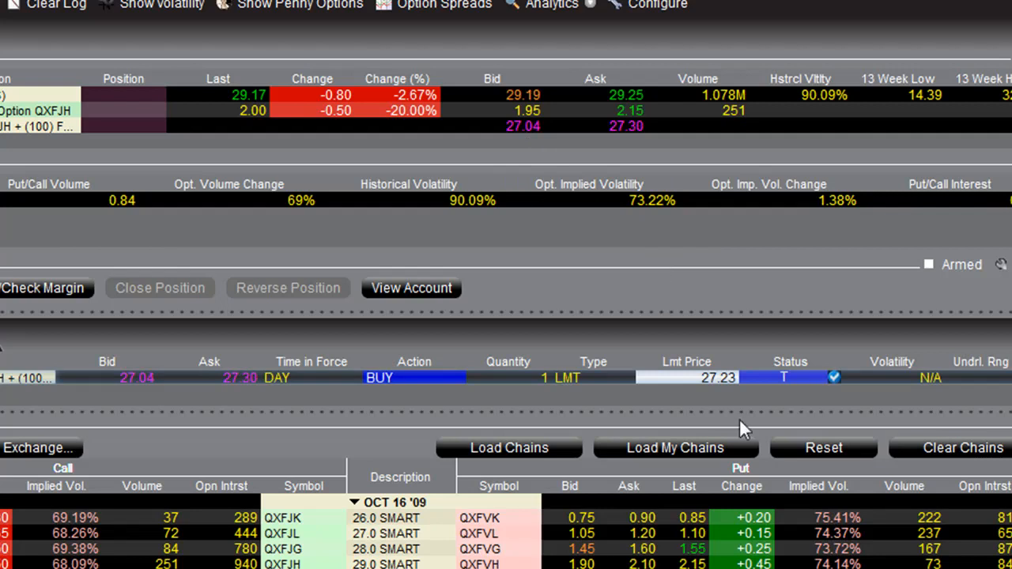
pyautogui.moveTo(742, 401)
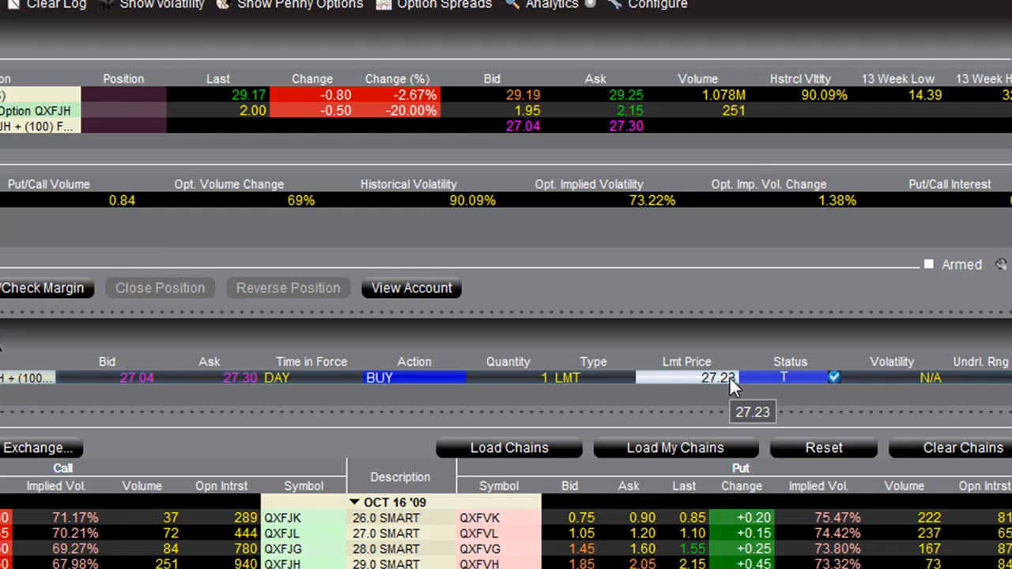
# Step: Edit the order's Lmt Price cell down to 27.19
pyautogui.click(657, 376)
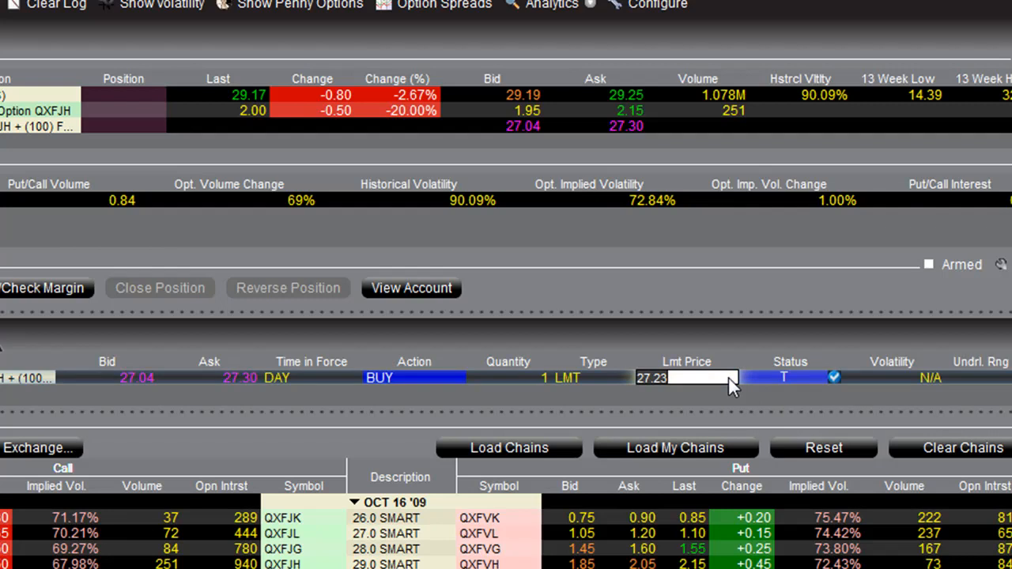
pyautogui.write('27.19')
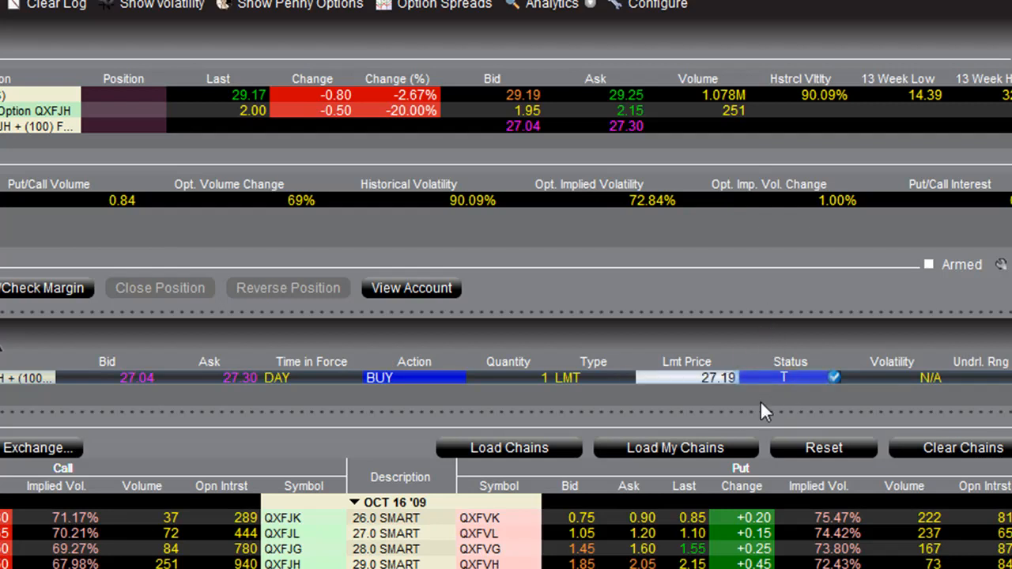
pyautogui.moveTo(209, 398)
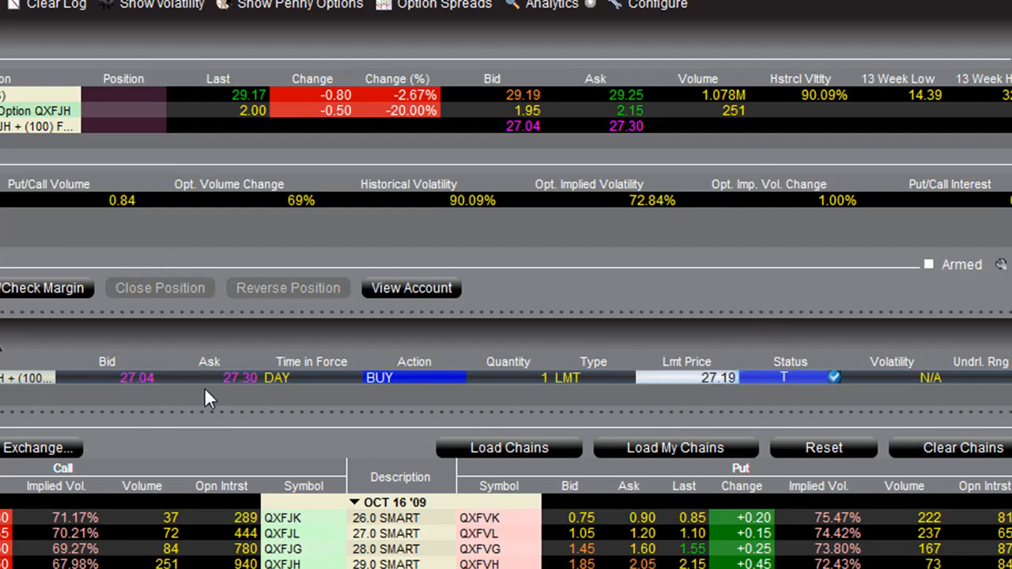
pyautogui.moveTo(530, 396)
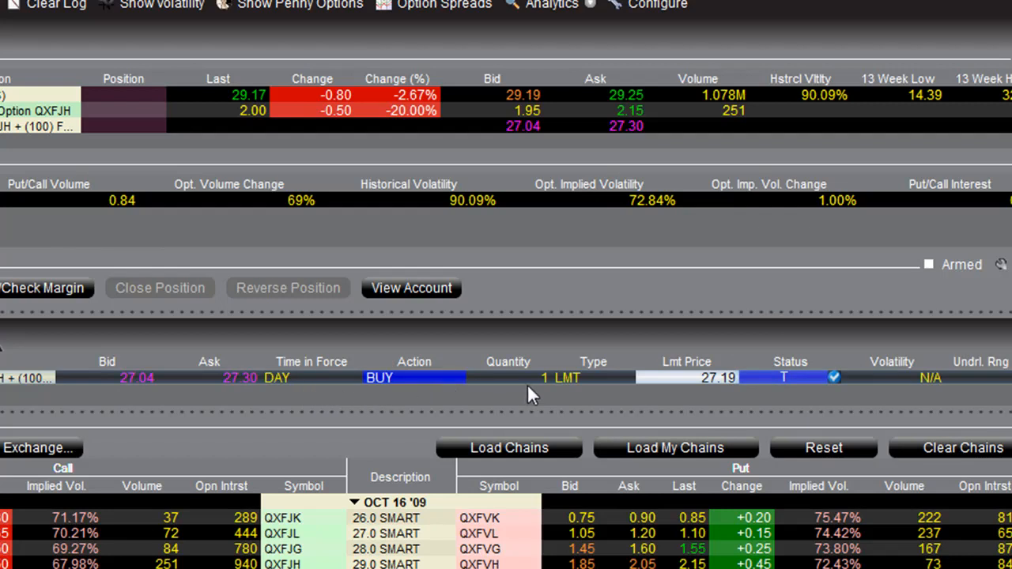
pyautogui.moveTo(577, 393)
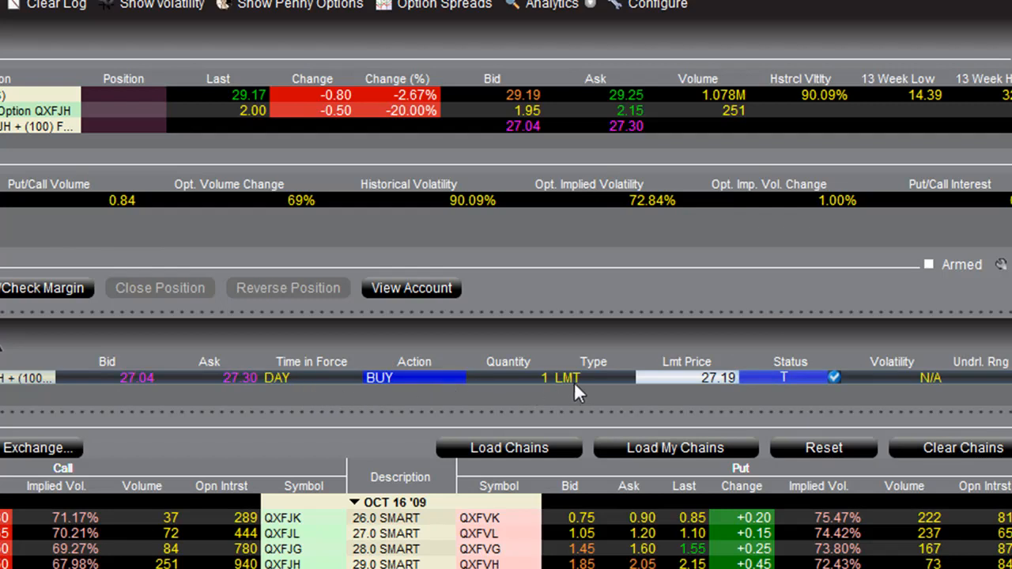
pyautogui.moveTo(726, 402)
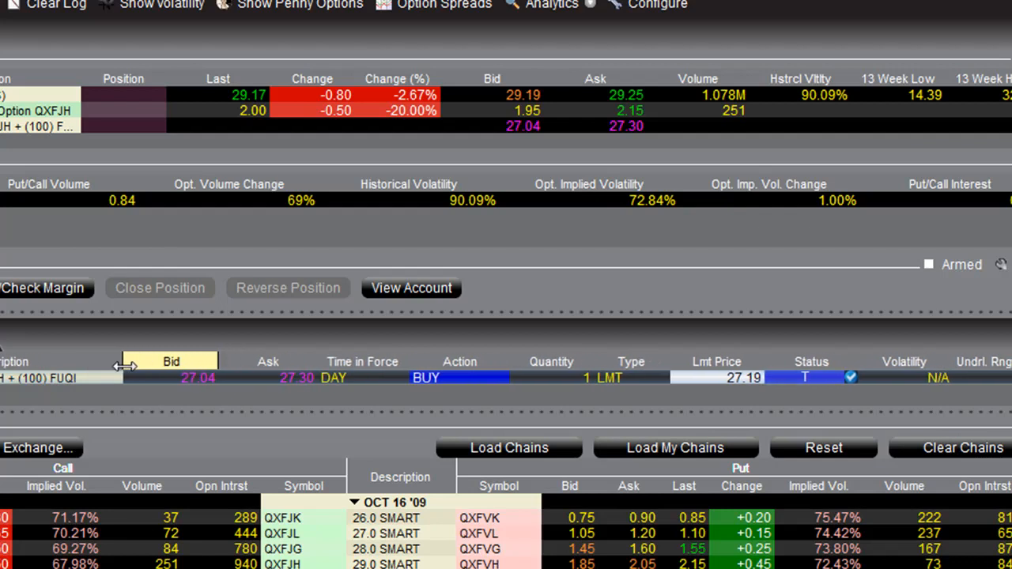
pyautogui.moveTo(261, 229)
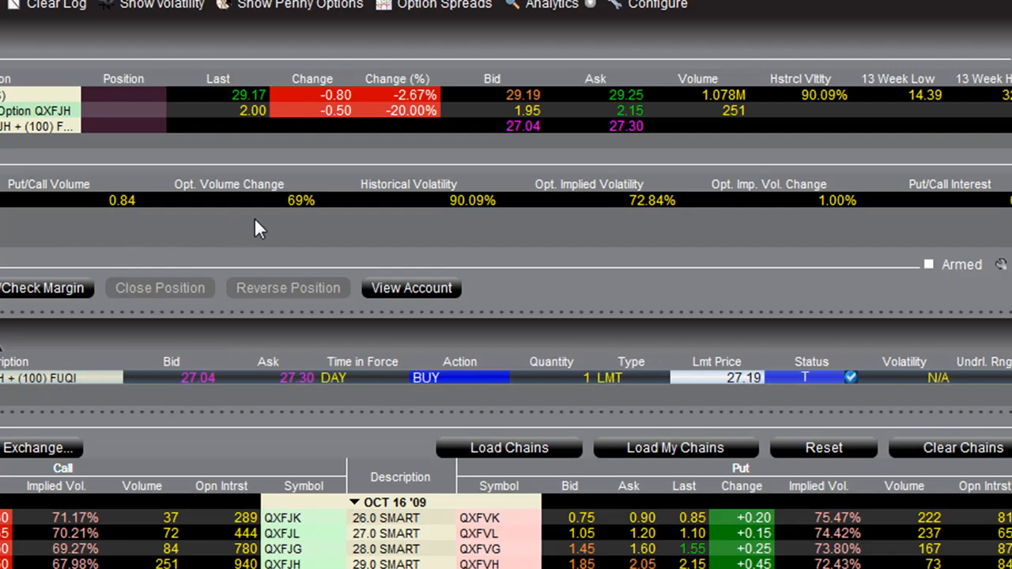
pyautogui.moveTo(344, 239)
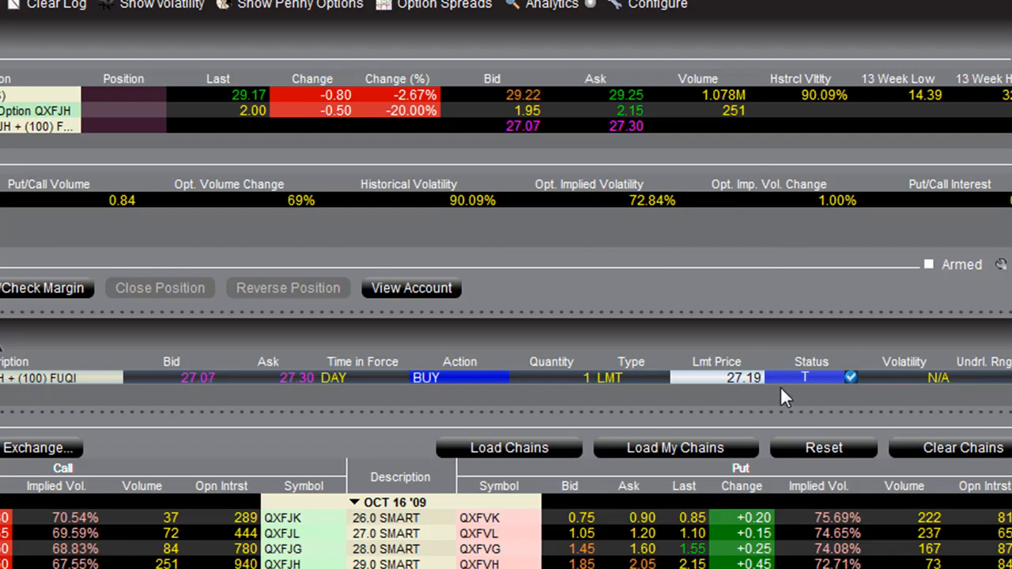
pyautogui.click(810, 377)
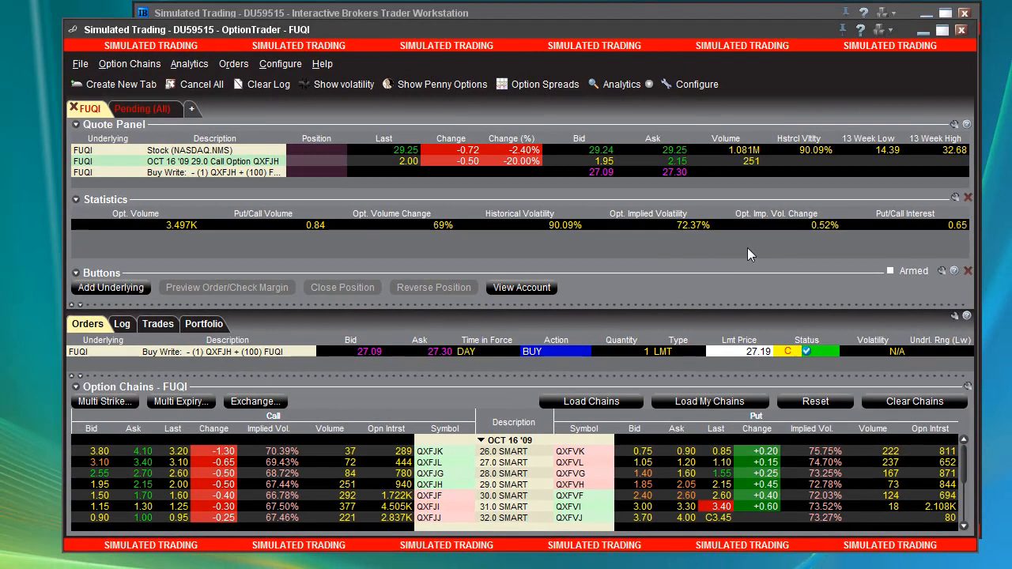
pyautogui.moveTo(772, 245)
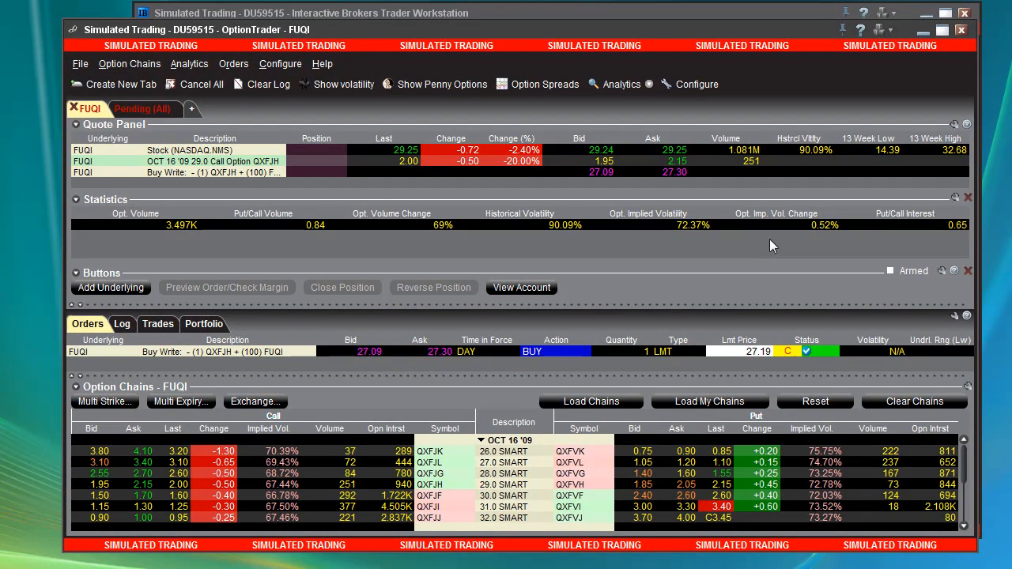
pyautogui.moveTo(677, 286)
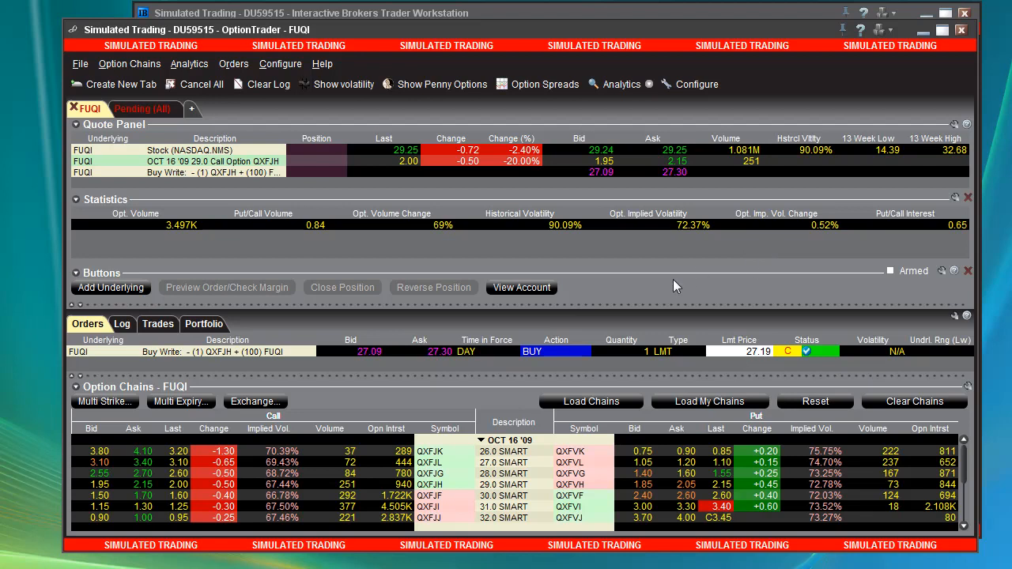
pyautogui.moveTo(585, 35)
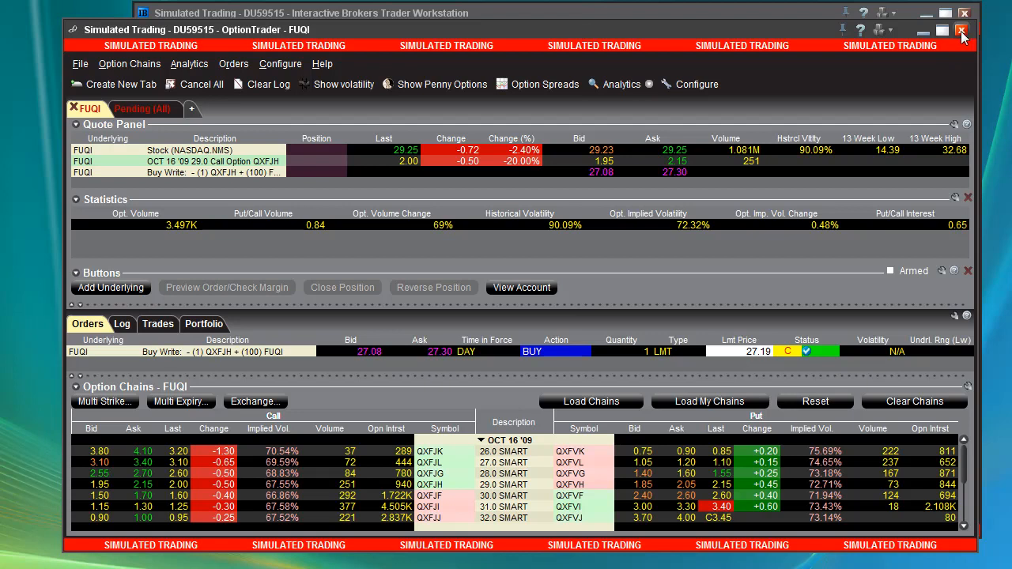
pyautogui.moveTo(747, 85)
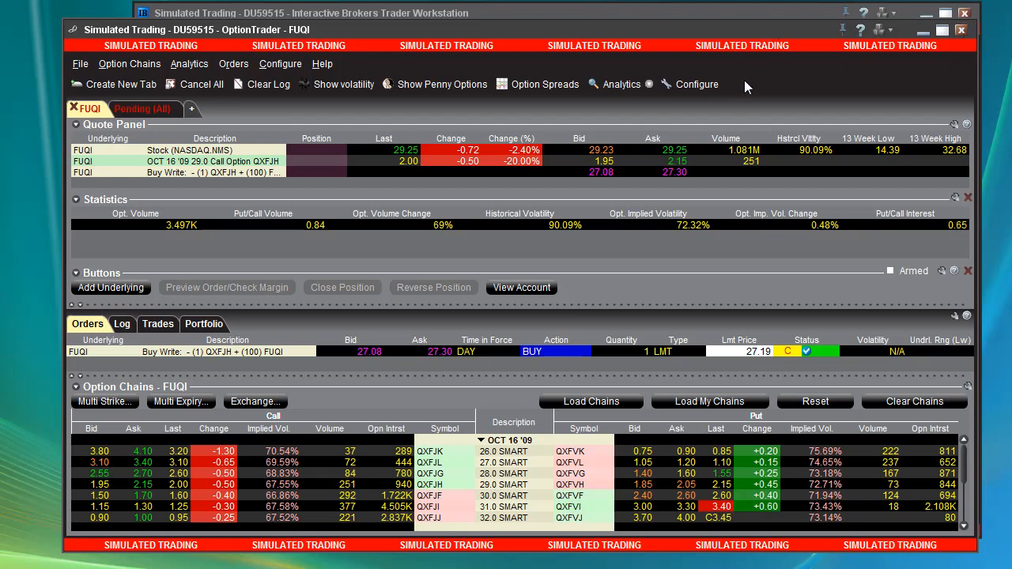
pyautogui.moveTo(759, 82)
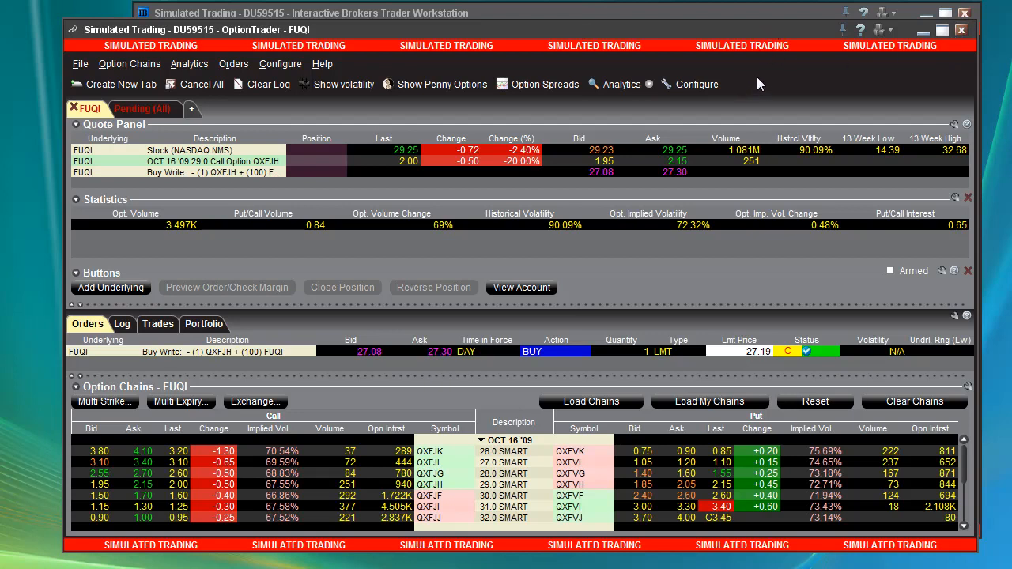
pyautogui.moveTo(751, 103)
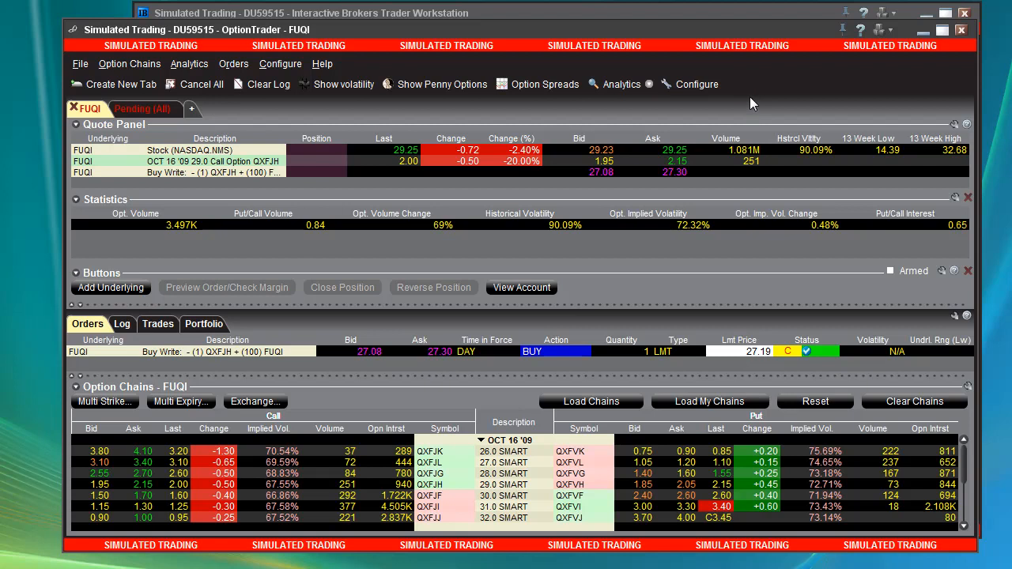